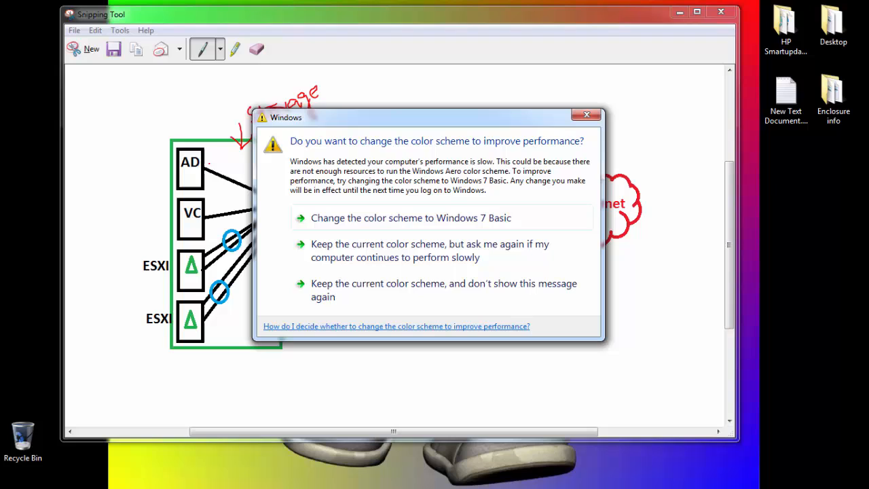
# Step: Keep the current colour scheme to reveal the lab network diagram in Snipping Tool
pyautogui.click(586, 114)
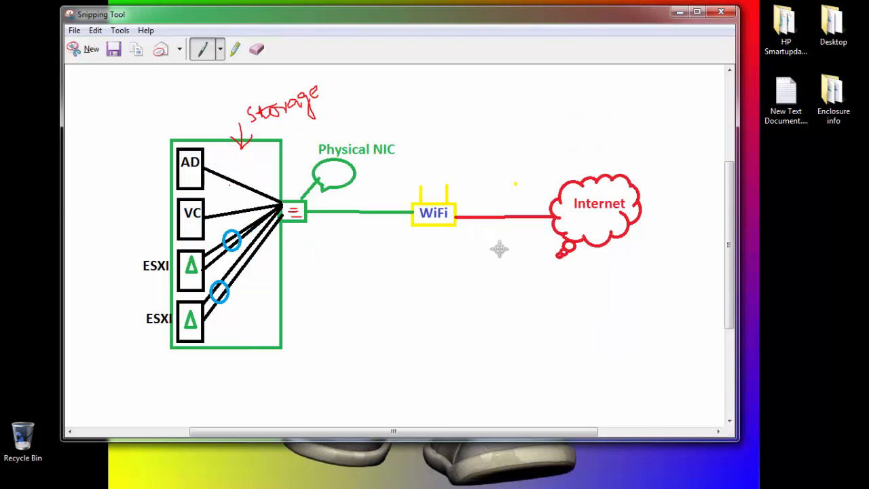
pyautogui.moveTo(209, 173); pyautogui.dragTo(218, 163)
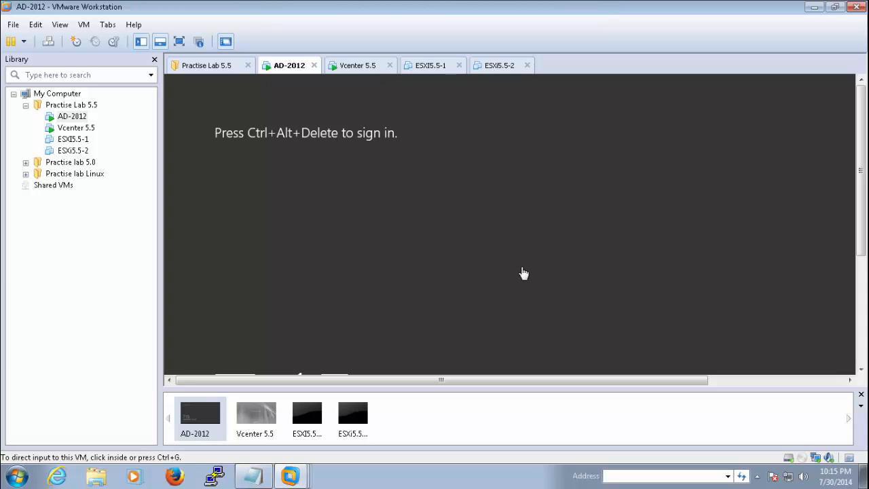
# Step: View the ESXI5.5-1 and ESXi5.5-2 machine consoles
pyautogui.click(430, 65)
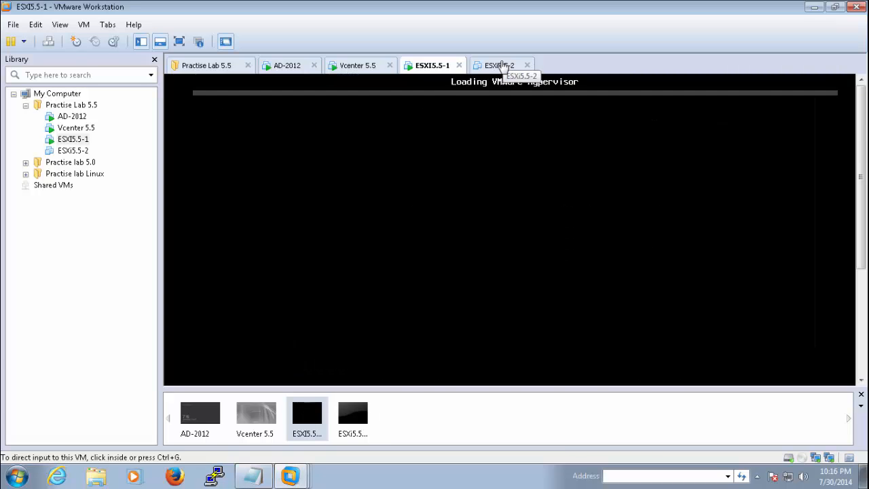
pyautogui.click(501, 65)
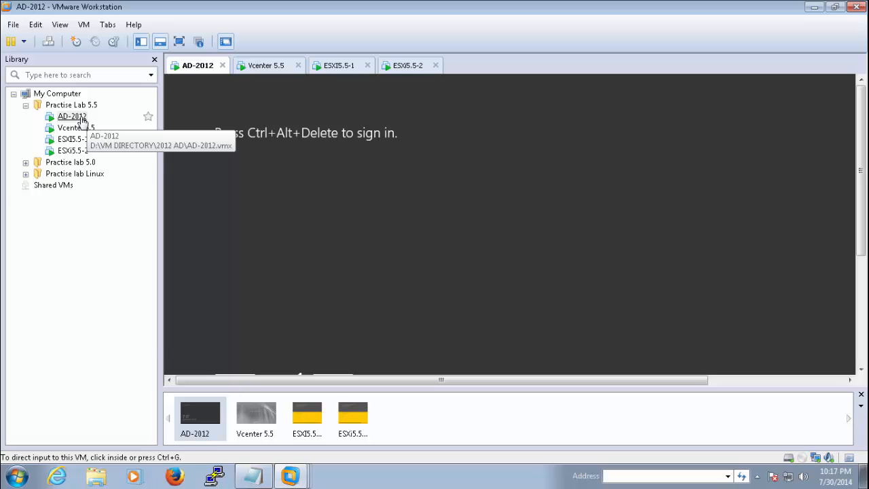
pyautogui.rightClick(71, 116)
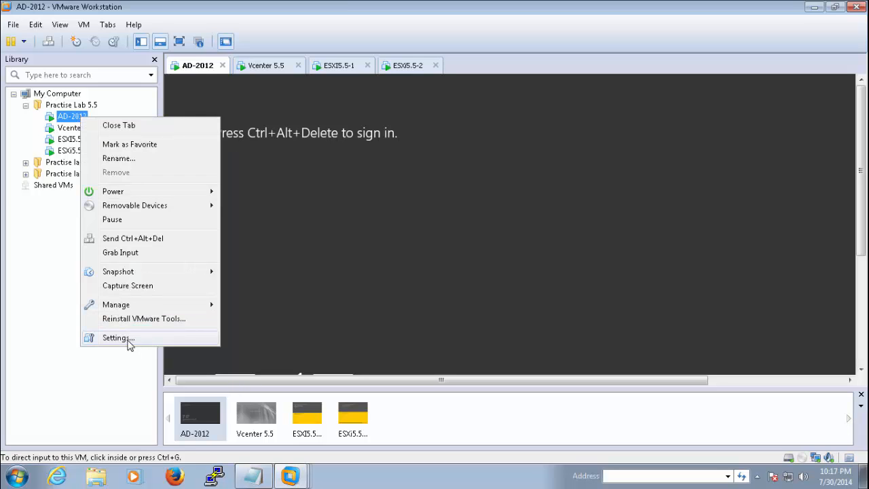
pyautogui.click(119, 337)
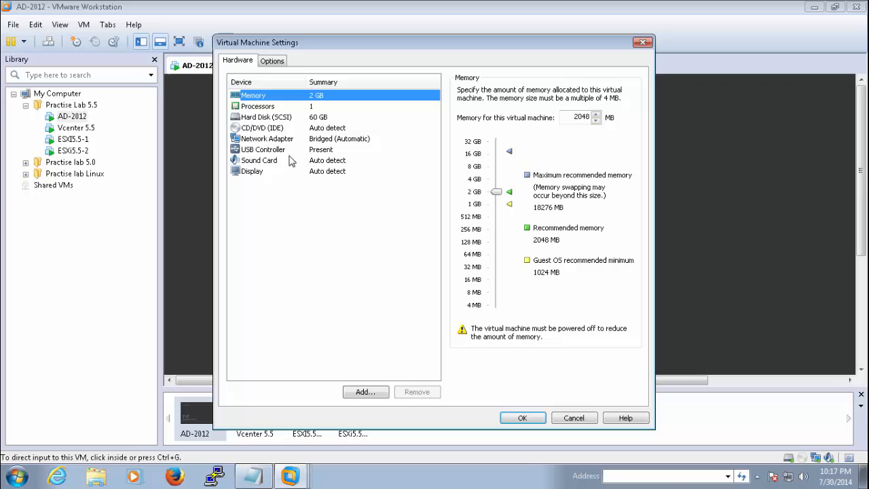
pyautogui.click(266, 138)
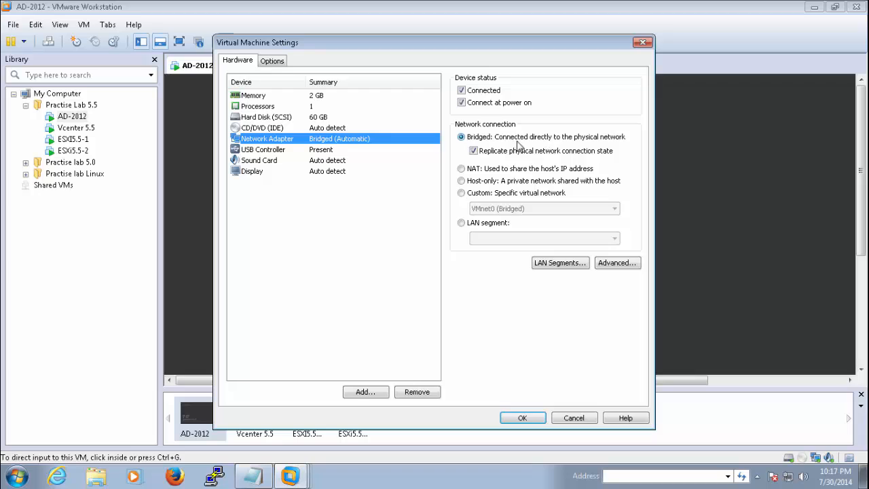
pyautogui.moveTo(567, 148)
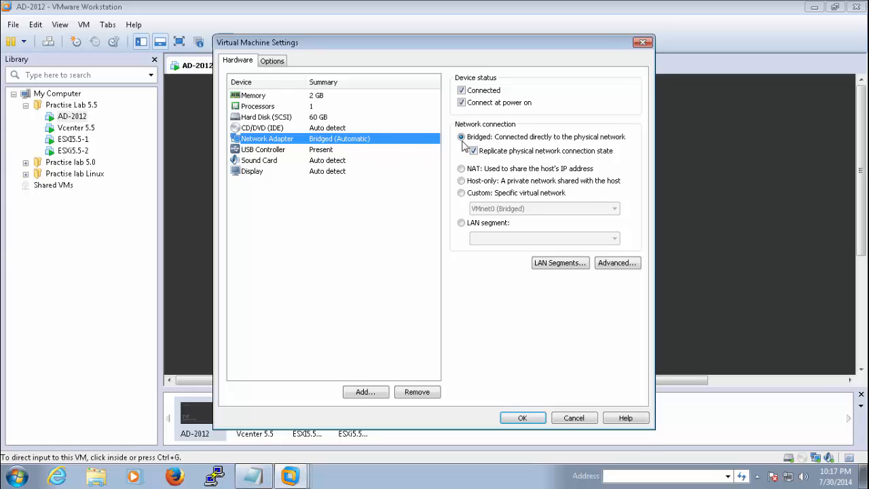
pyautogui.click(522, 417)
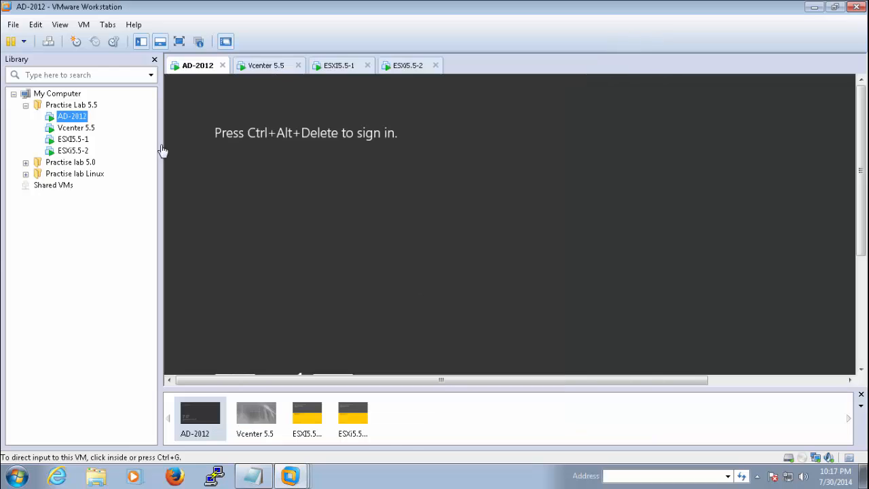
# Step: Inspect and close the Vcenter 5.5 machine's hardware settings
pyautogui.rightClick(76, 127)
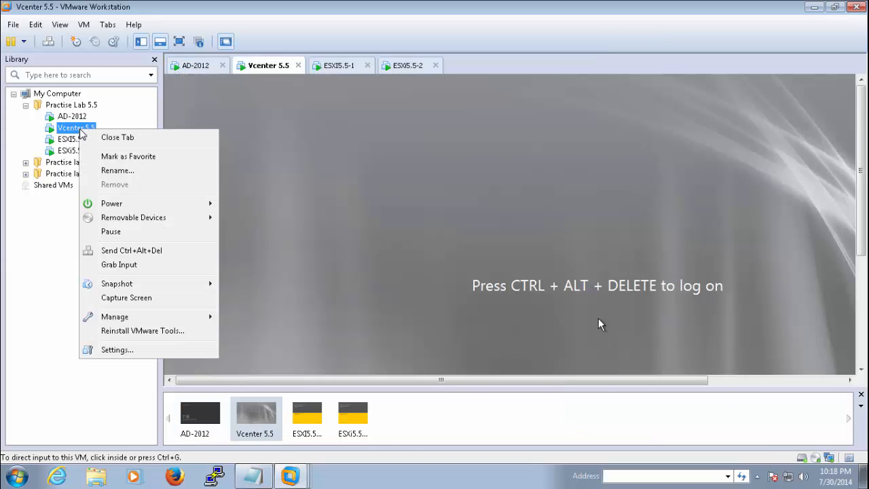
pyautogui.click(117, 349)
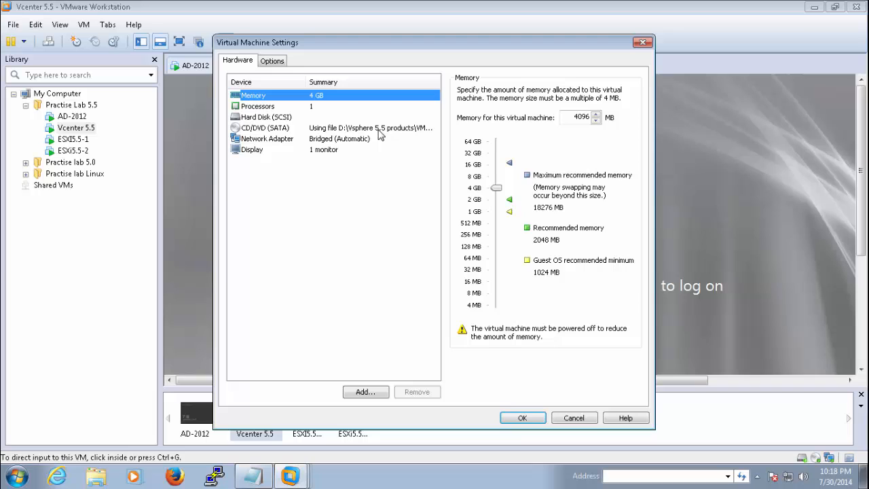
pyautogui.click(267, 138)
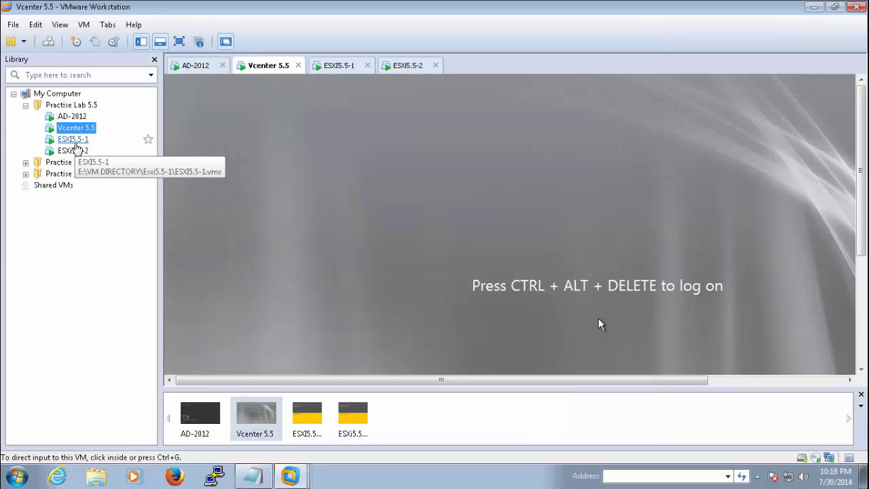
# Step: Confirm the ESXI5.5-1 network adapter uses bridged networking
pyautogui.rightClick(74, 138)
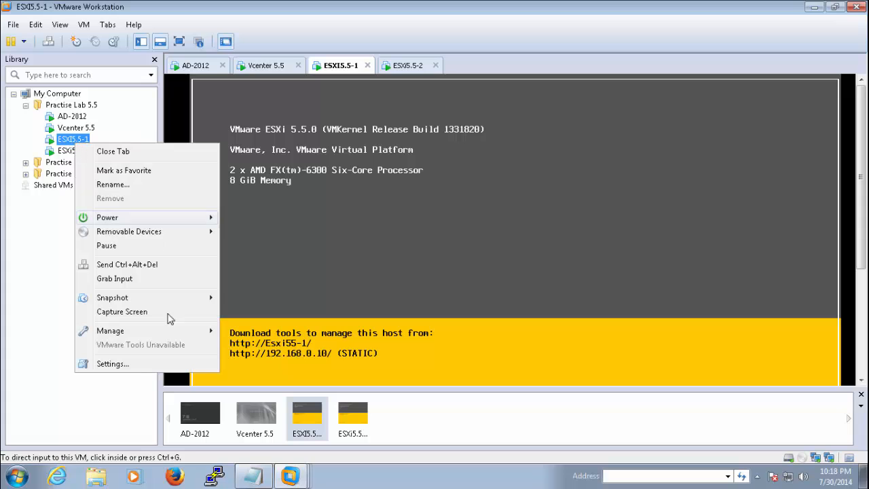
pyautogui.click(112, 364)
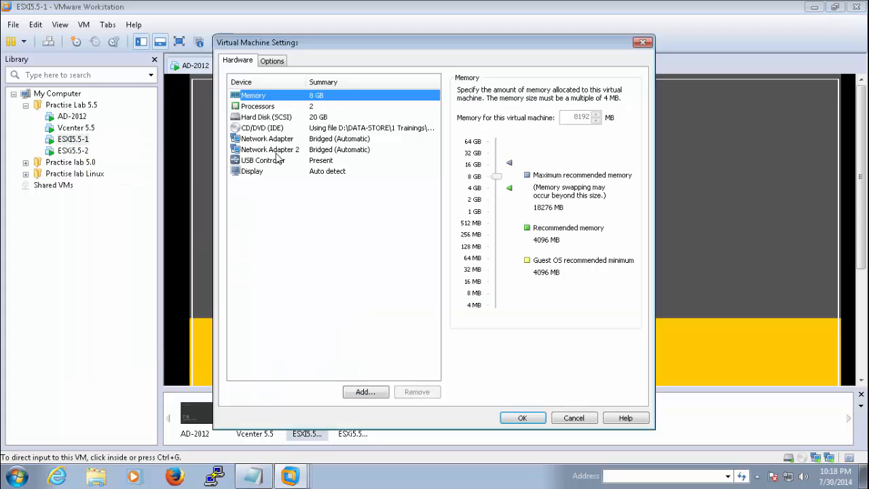
pyautogui.click(267, 139)
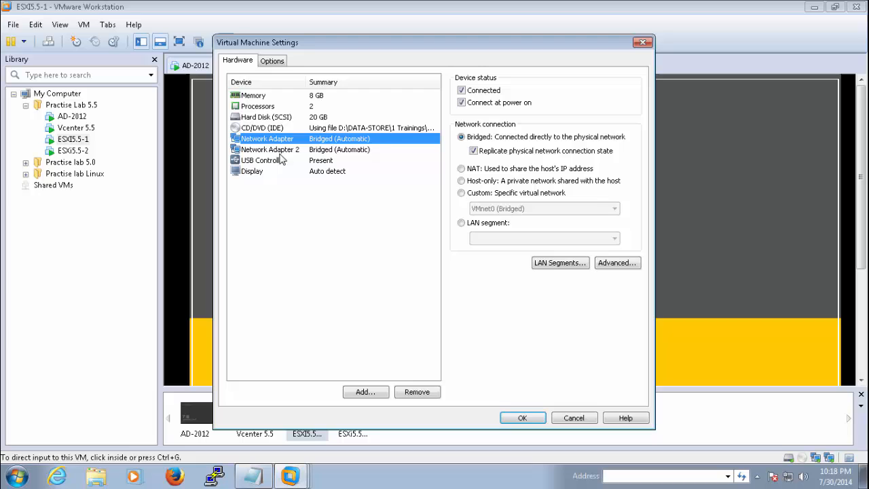
pyautogui.click(271, 149)
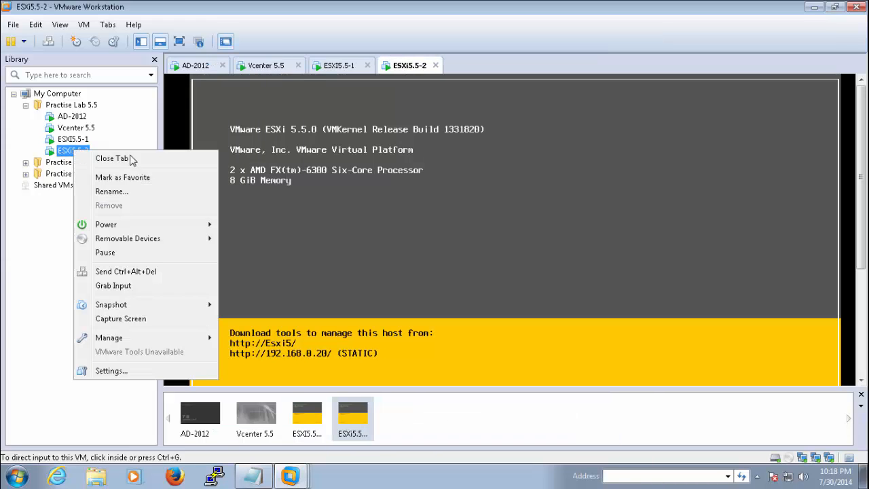
# Step: Confirm ESXi5.5-2's network adapter is bridged, then show the Vcenter 5.5 console
pyautogui.click(112, 371)
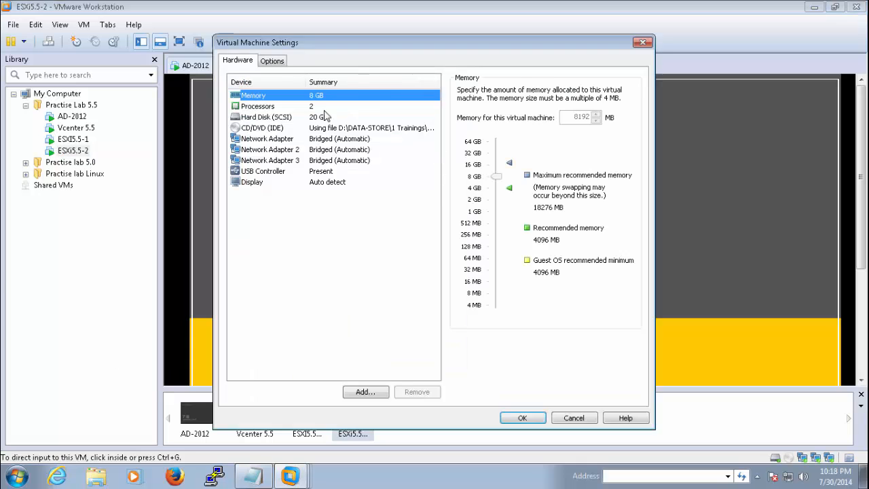
pyautogui.click(267, 149)
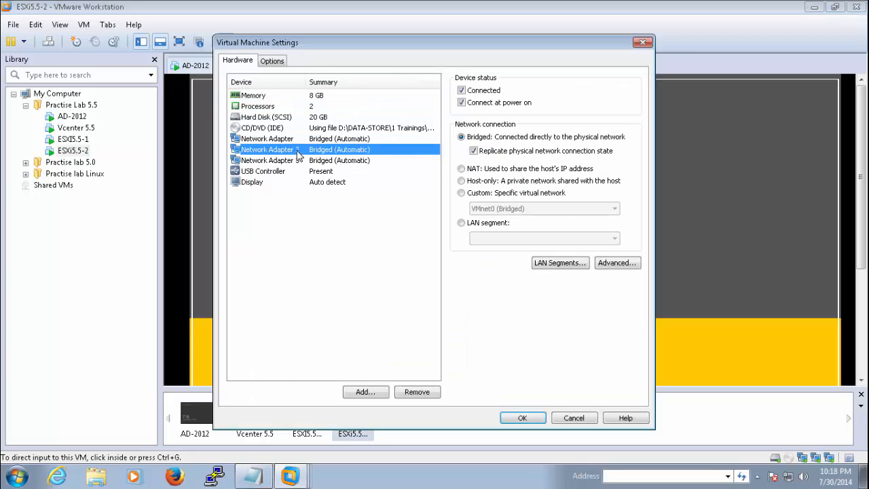
pyautogui.click(523, 417)
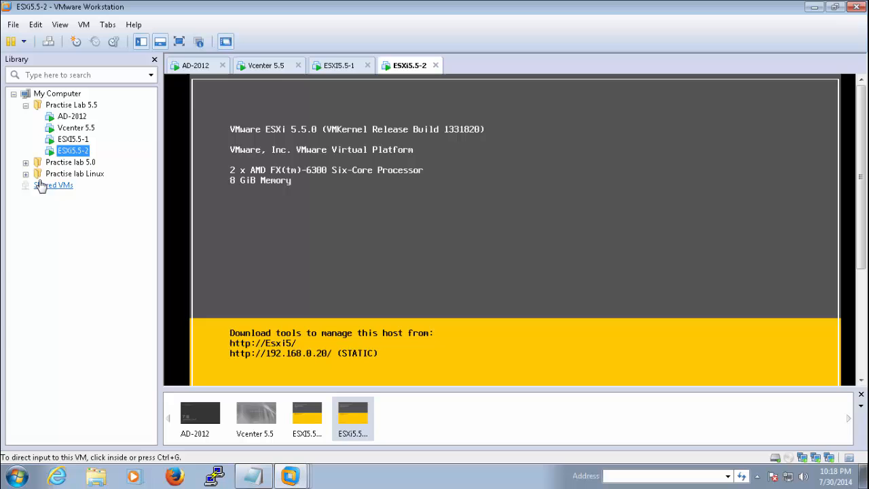
pyautogui.click(265, 65)
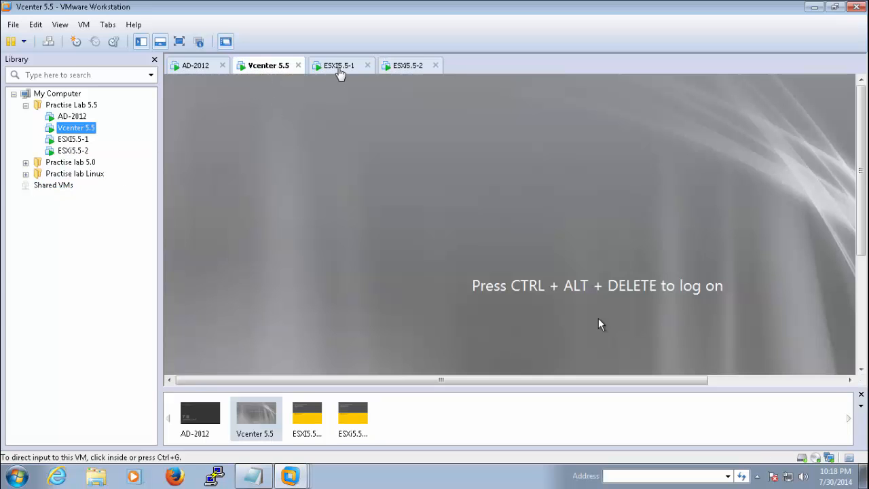
pyautogui.moveTo(453, 300)
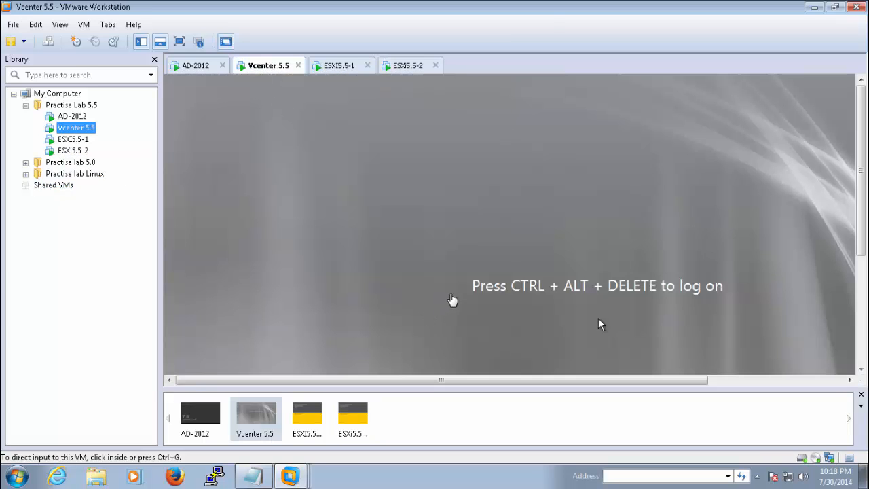
pyautogui.moveTo(299, 92)
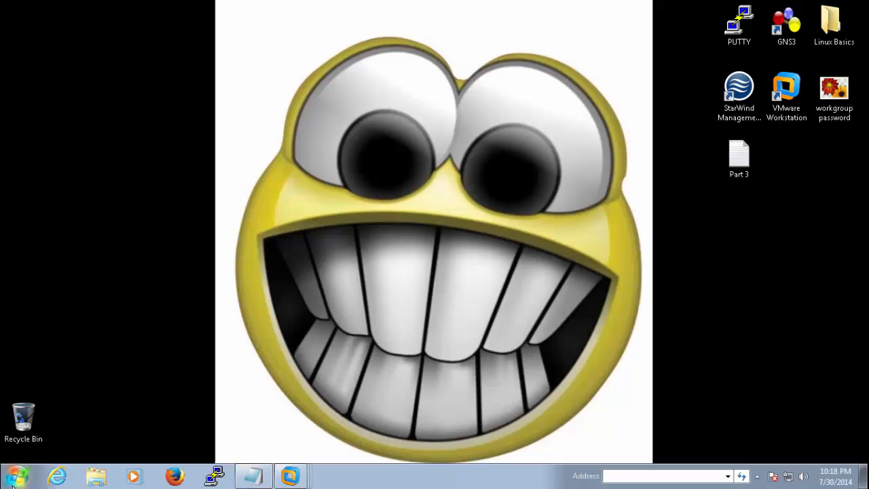
# Step: Launch Remote Desktop Connection and log in to 192.168.0.2 as vcadmin
pyautogui.click(17, 476)
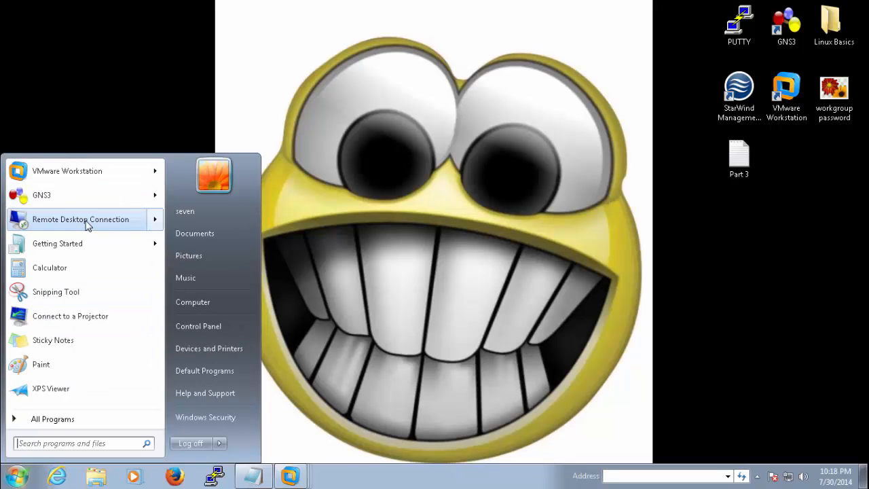
pyautogui.click(81, 219)
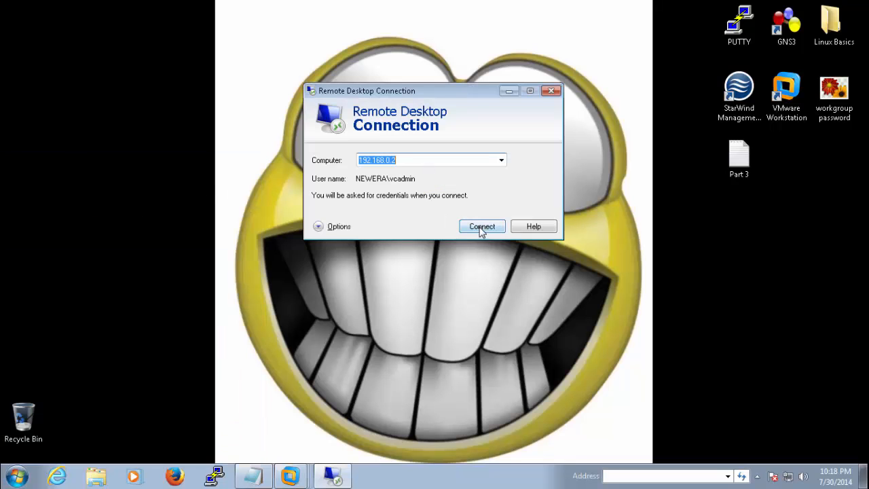
pyautogui.click(482, 226)
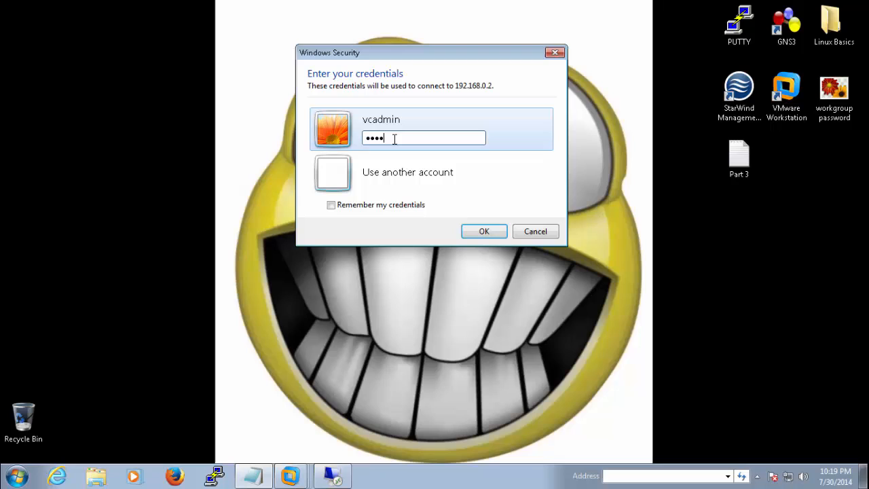
pyautogui.click(484, 231)
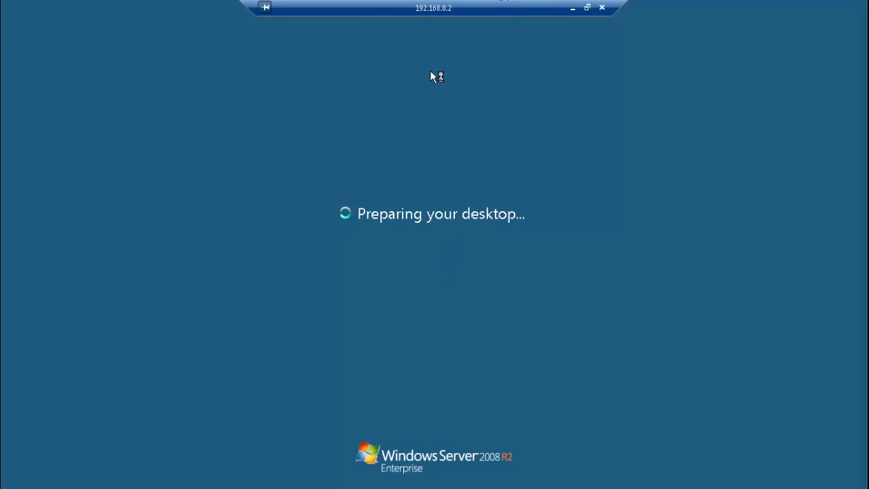
pyautogui.moveTo(393, 199)
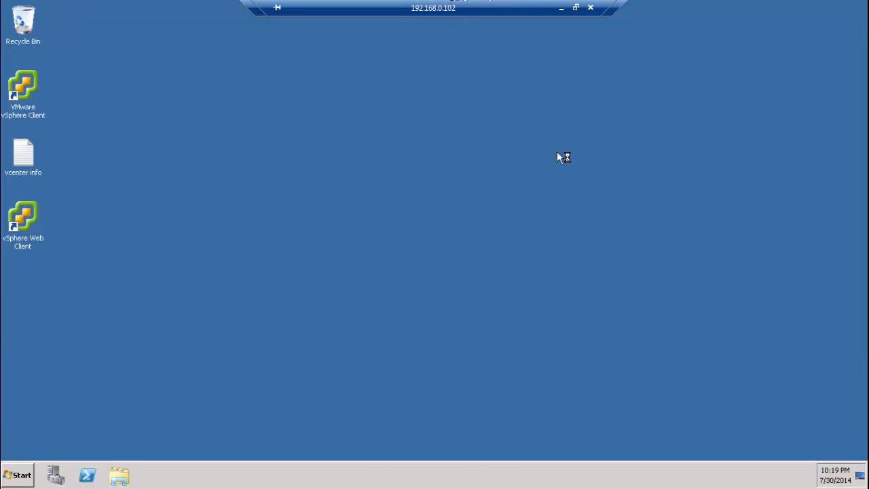
pyautogui.moveTo(177, 208)
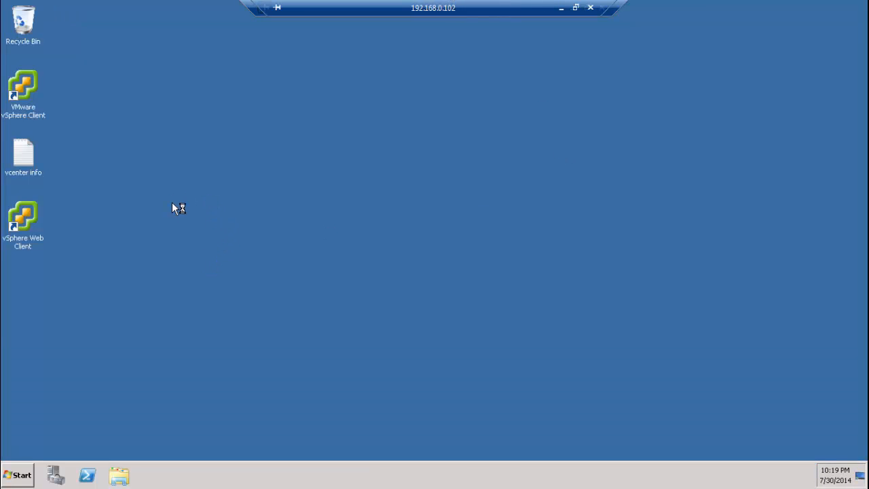
# Step: Launch the VMware vSphere Client from the remote desktop's shortcut
pyautogui.rightClick(179, 208)
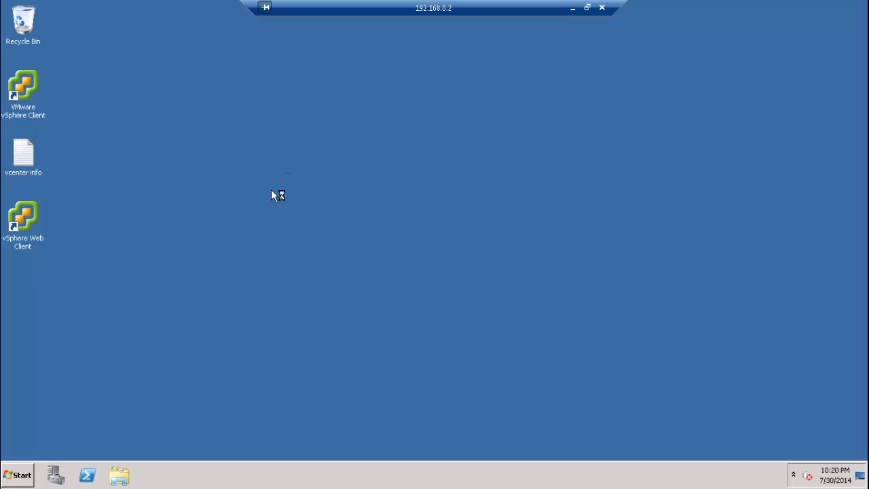
pyautogui.moveTo(100, 183)
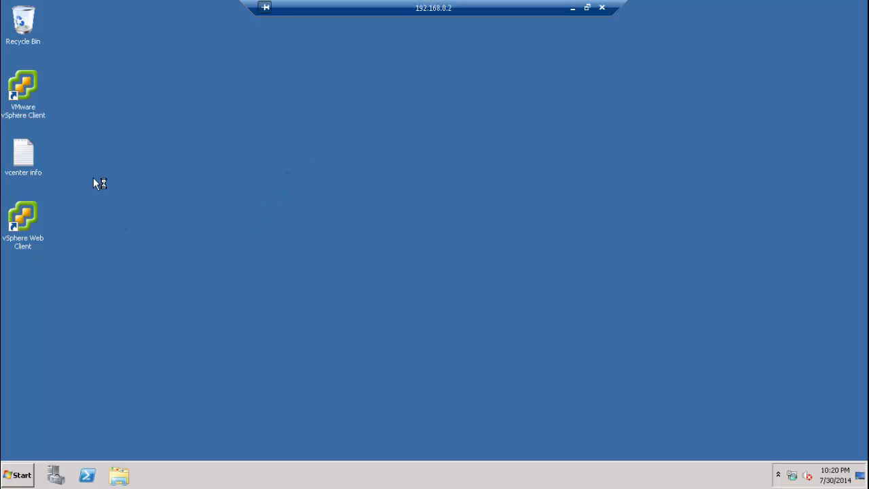
pyautogui.click(23, 217)
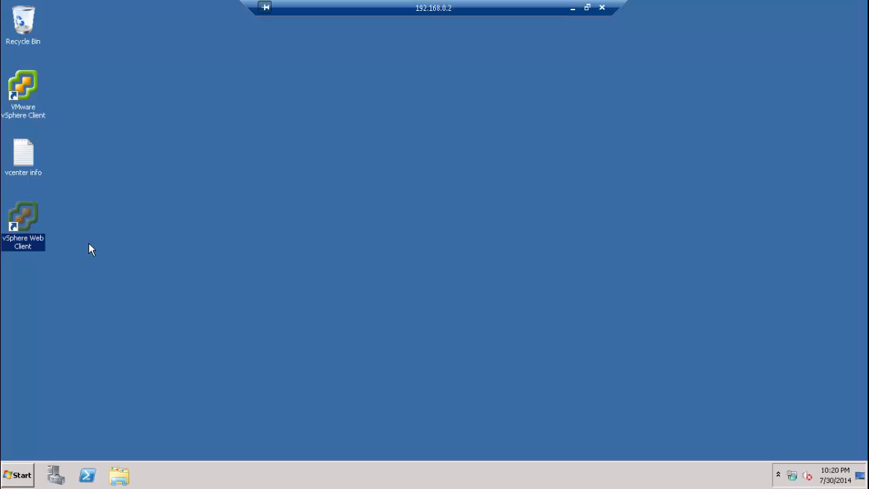
pyautogui.click(23, 89)
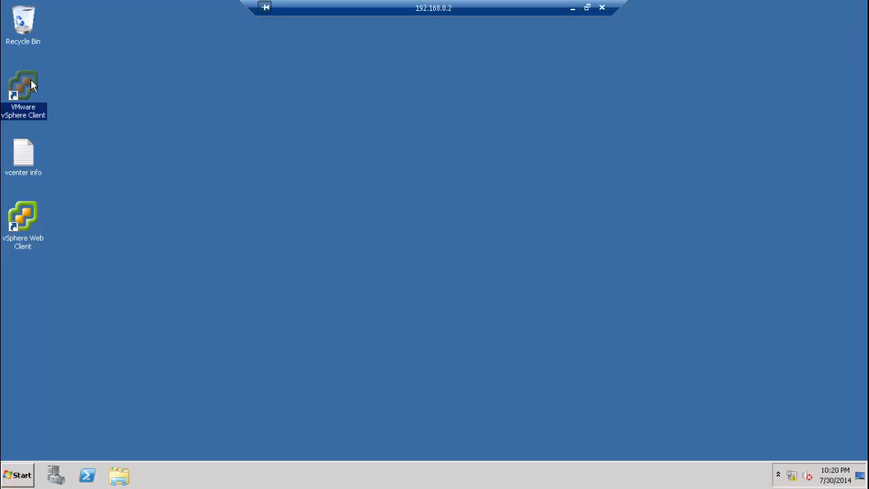
pyautogui.doubleClick(23, 87)
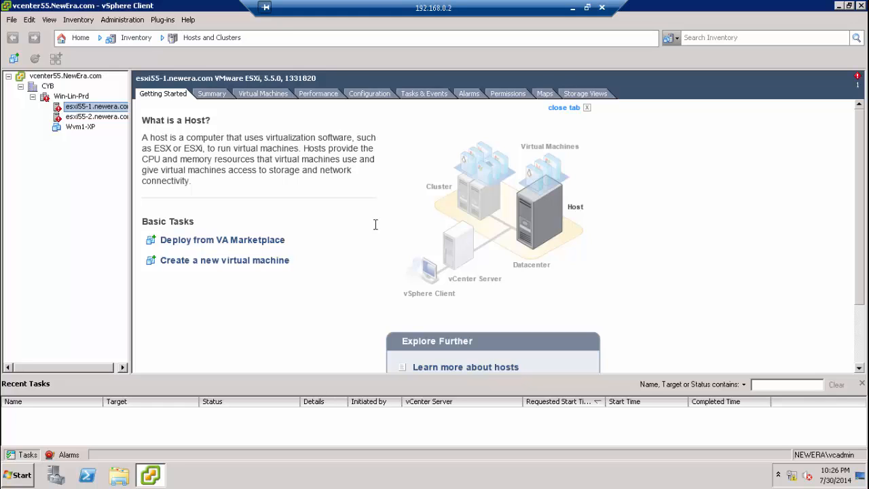
pyautogui.moveTo(324, 204)
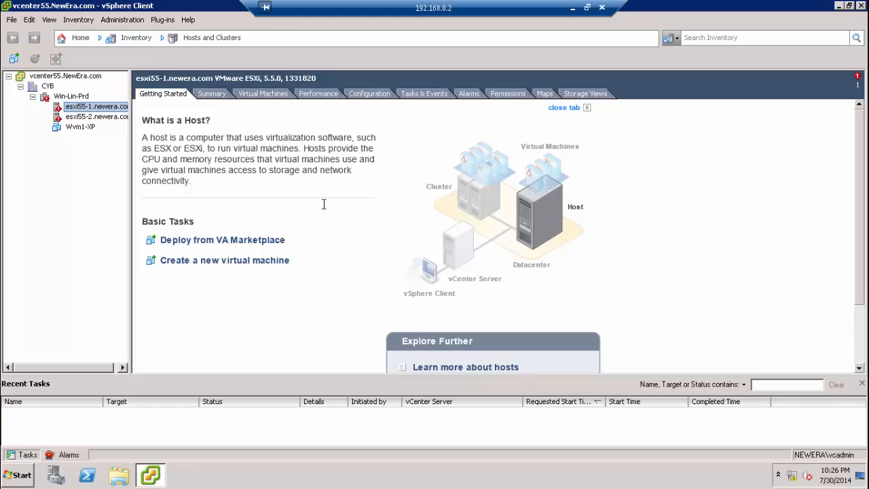
# Step: Show esxi55-1's Configuration Networking page and dismiss the colour scheme prompt
pyautogui.click(369, 93)
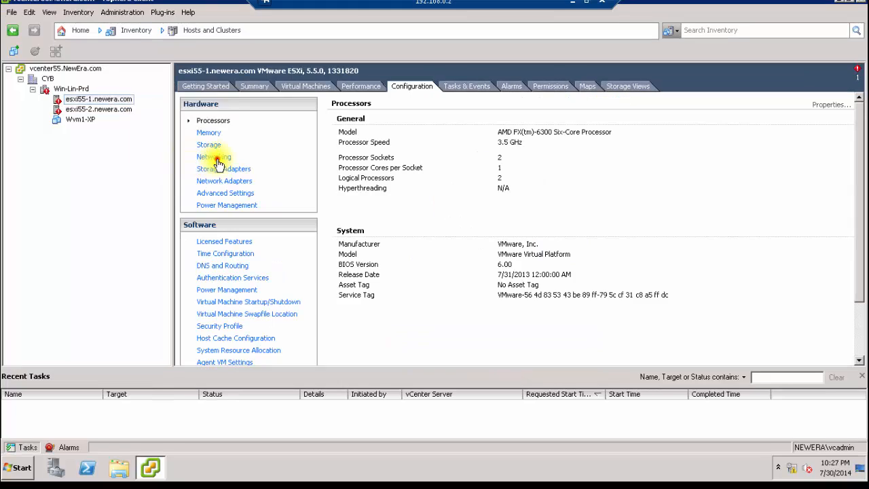
pyautogui.click(214, 157)
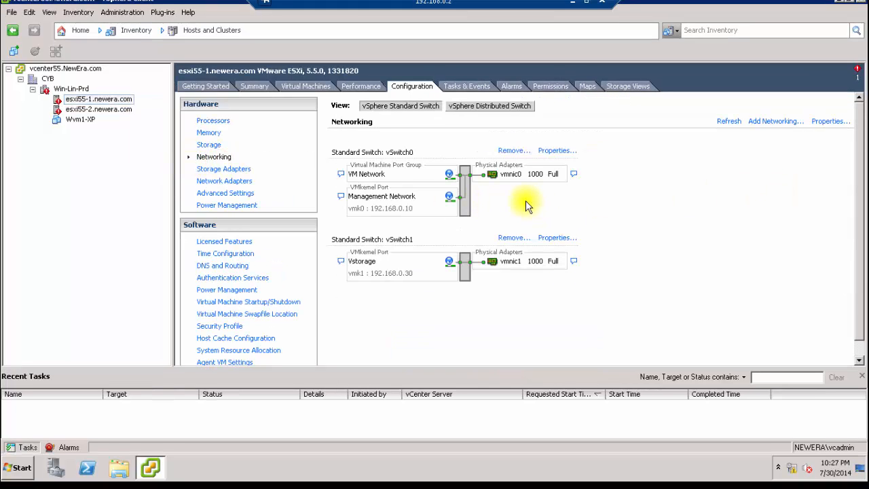
pyautogui.moveTo(537, 201)
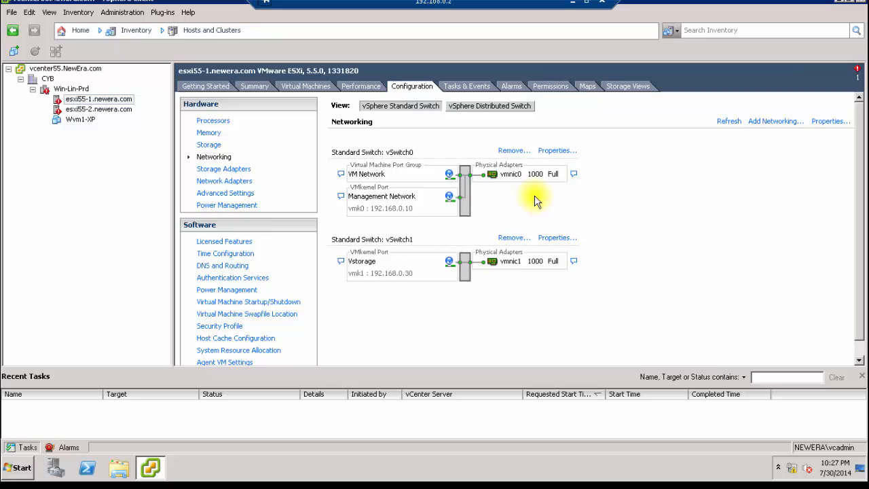
pyautogui.moveTo(537, 208)
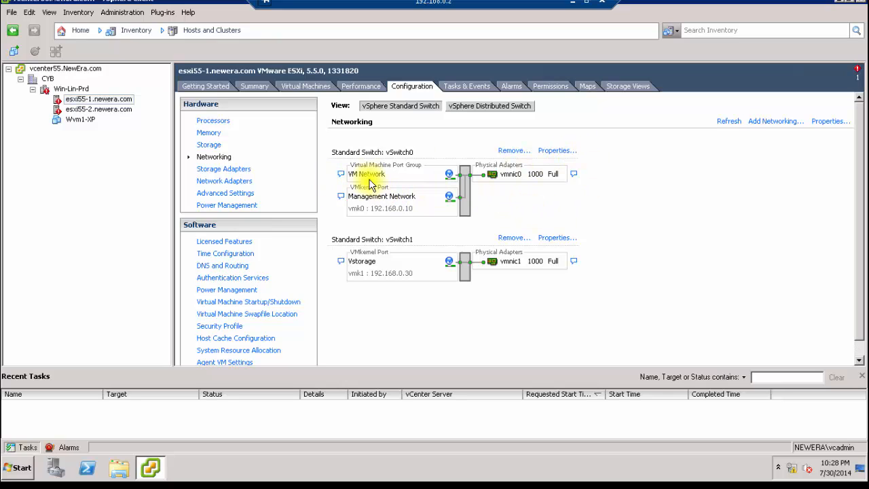
pyautogui.moveTo(506, 285)
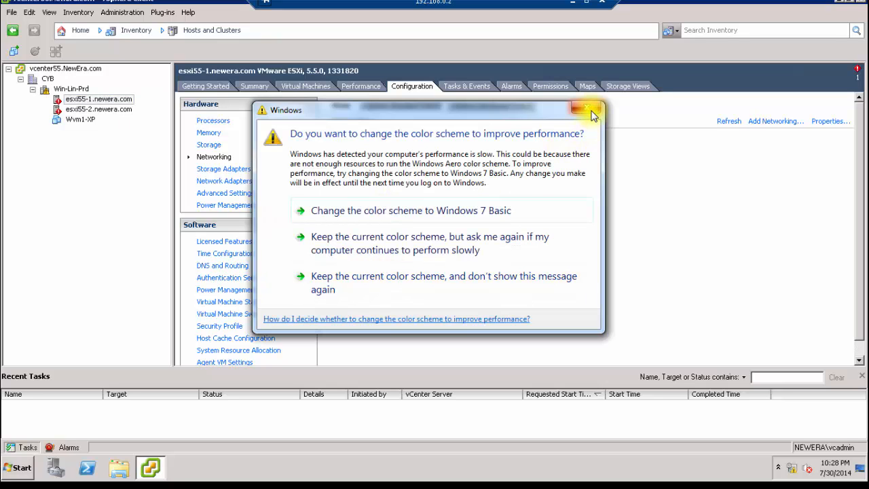
pyautogui.click(593, 110)
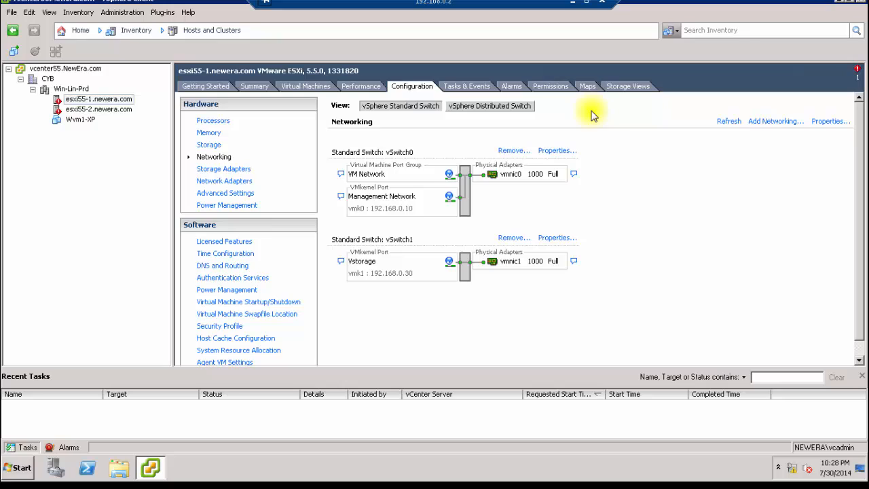
pyautogui.moveTo(553, 246)
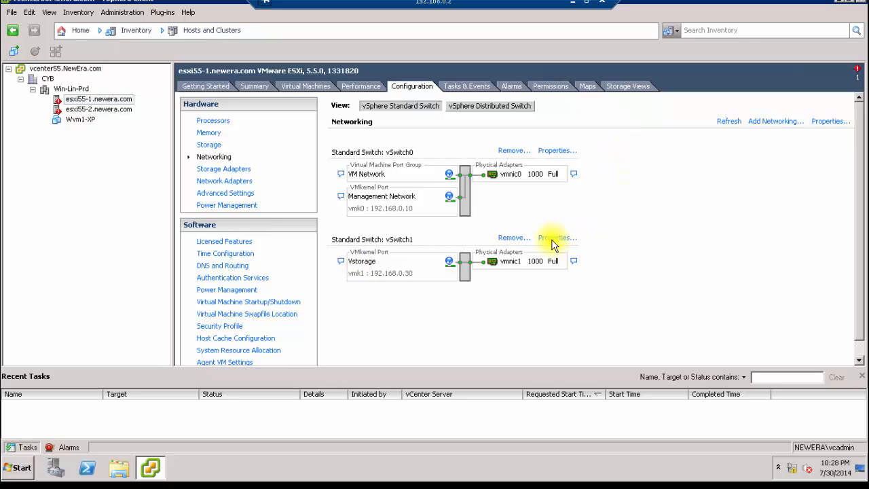
pyautogui.moveTo(212, 146)
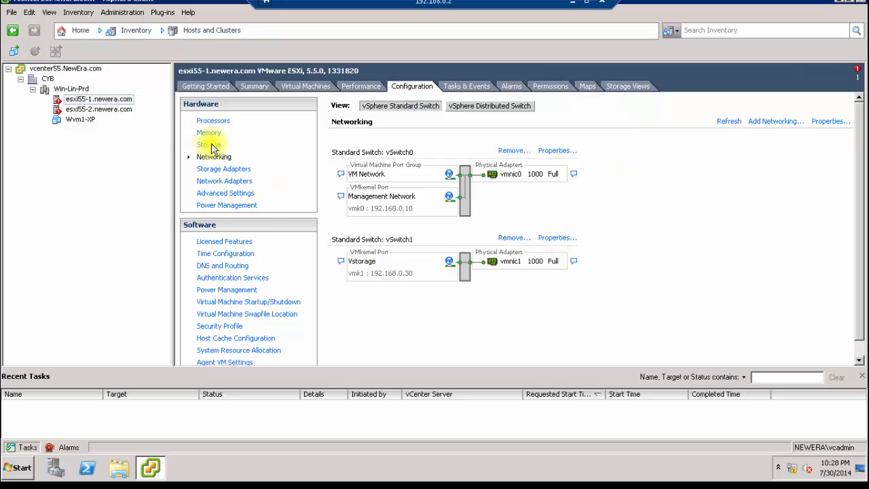
pyautogui.click(223, 168)
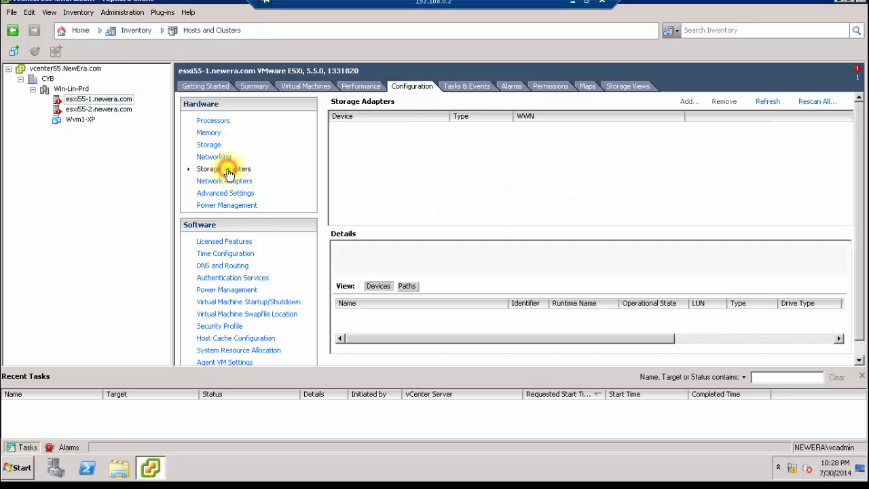
pyautogui.click(224, 169)
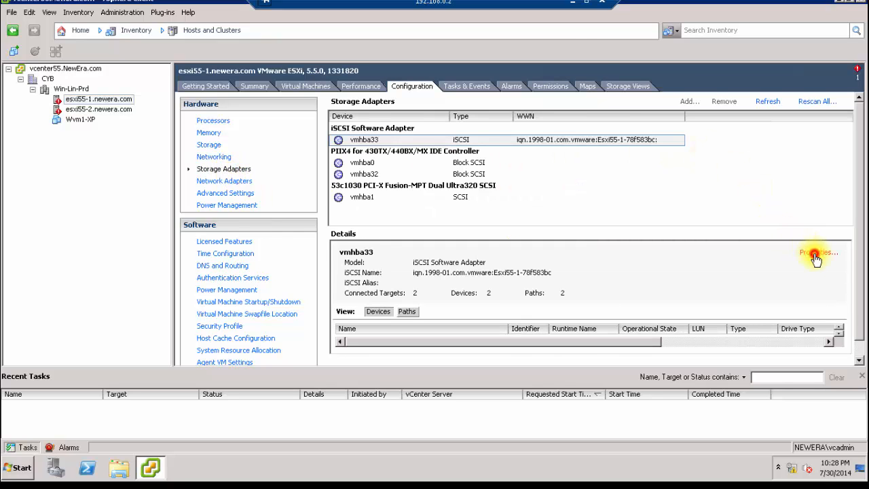
pyautogui.click(817, 252)
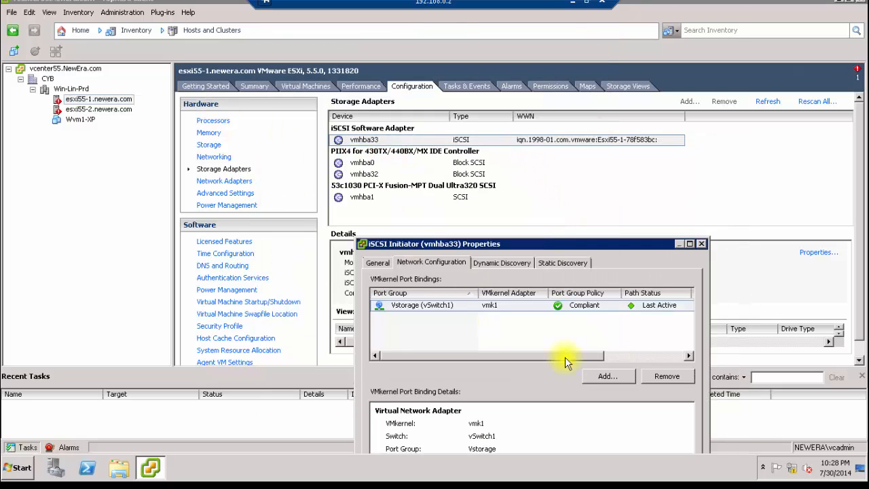
pyautogui.click(701, 244)
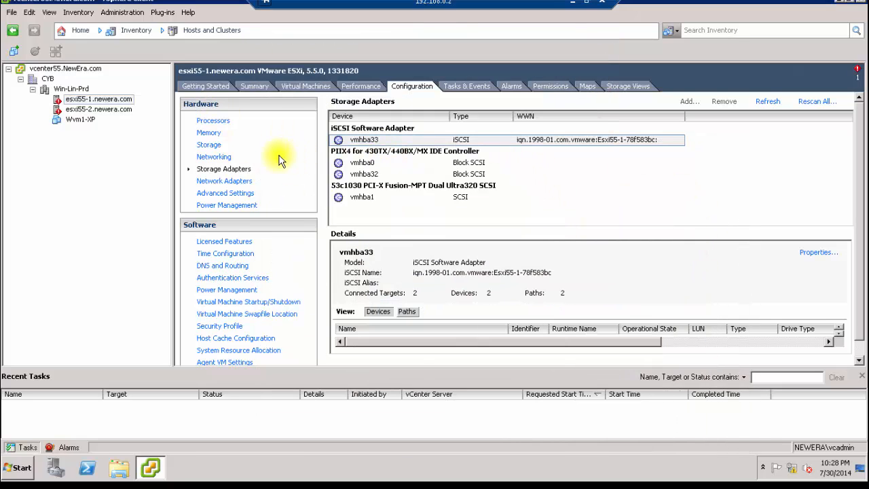
pyautogui.click(213, 156)
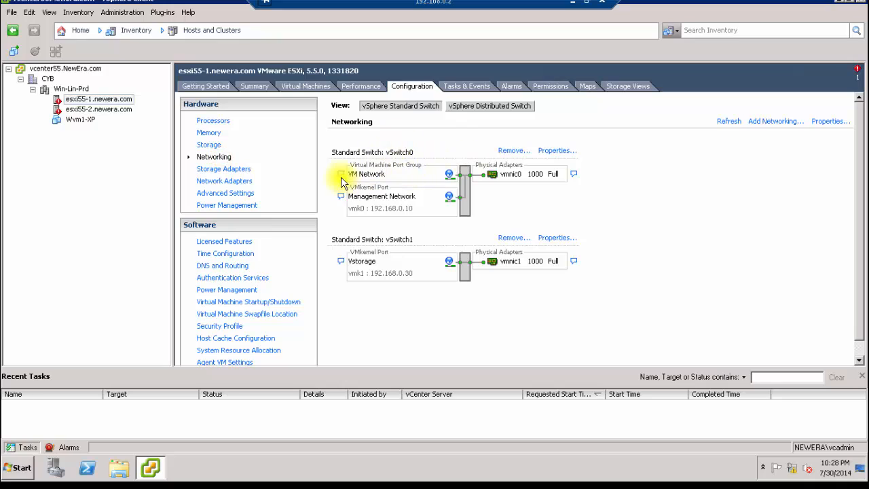
pyautogui.moveTo(574, 204)
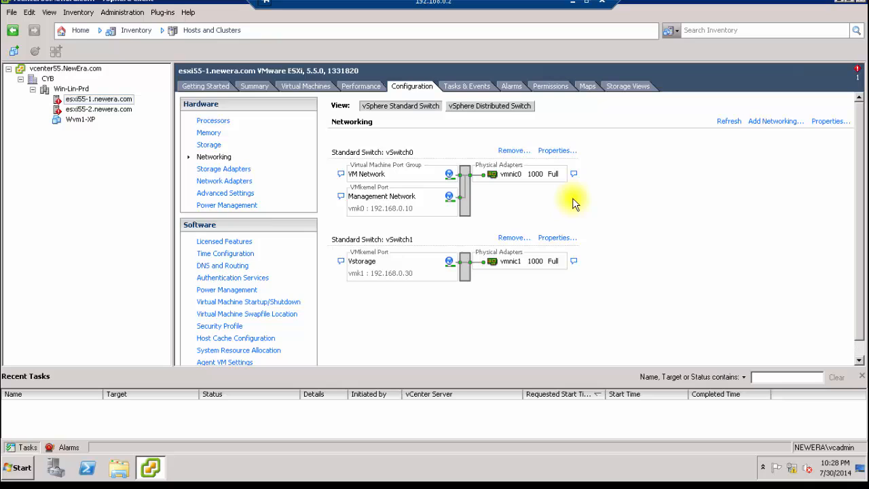
# Step: Check esxi55-2's networking, then power on Wvm1-XP from its action menu
pyautogui.click(99, 109)
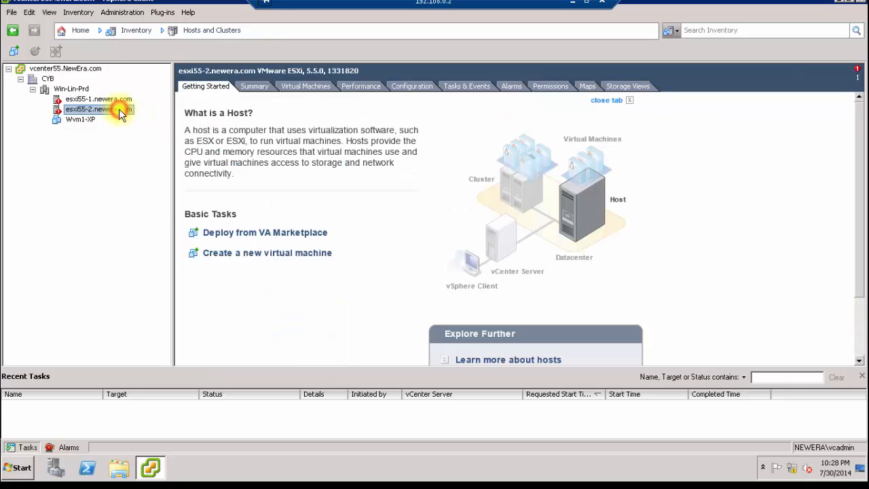
pyautogui.click(413, 86)
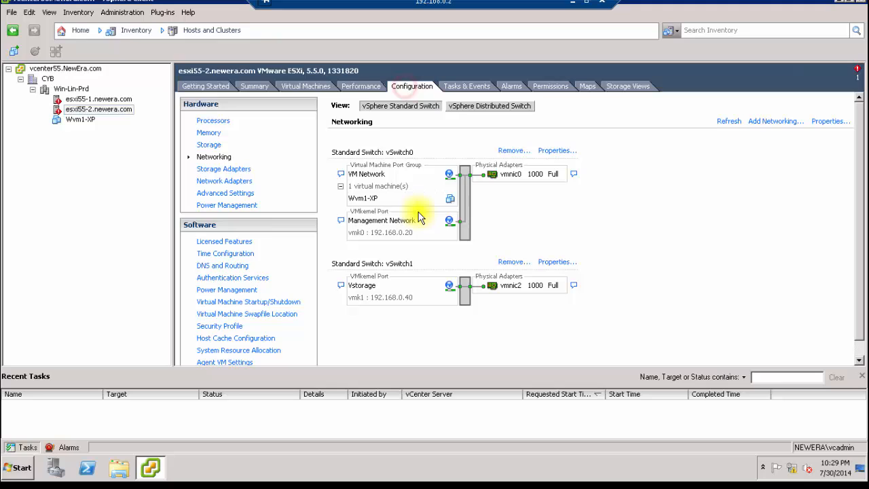
pyautogui.moveTo(586, 293)
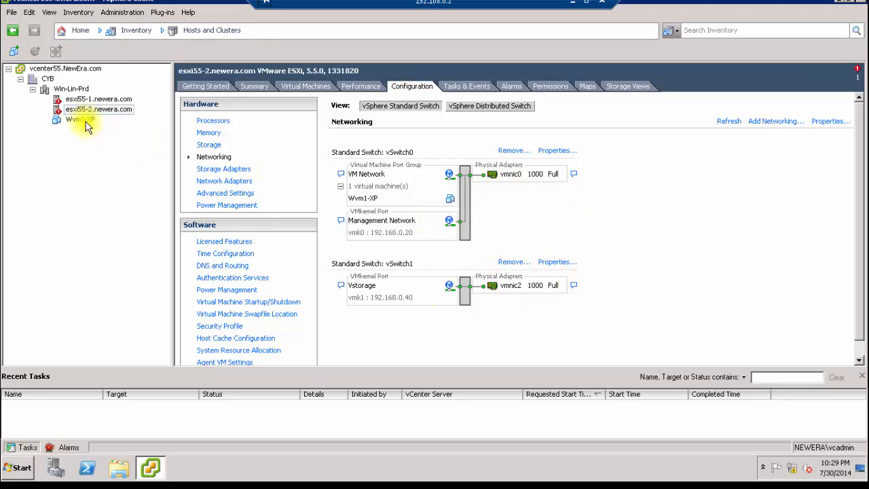
pyautogui.rightClick(80, 119)
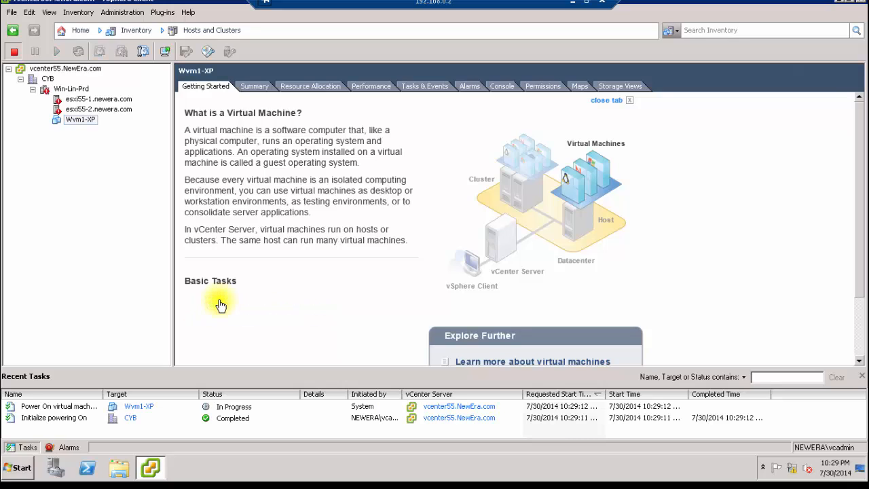
pyautogui.moveTo(327, 273)
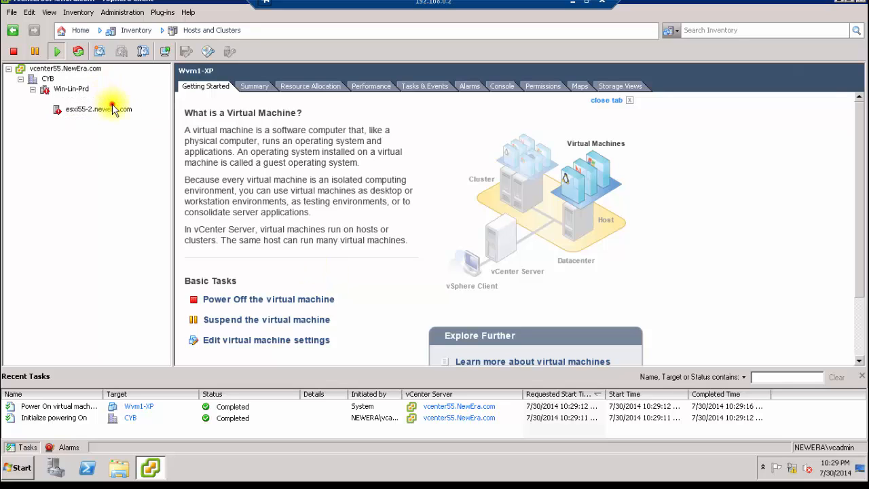
pyautogui.click(98, 99)
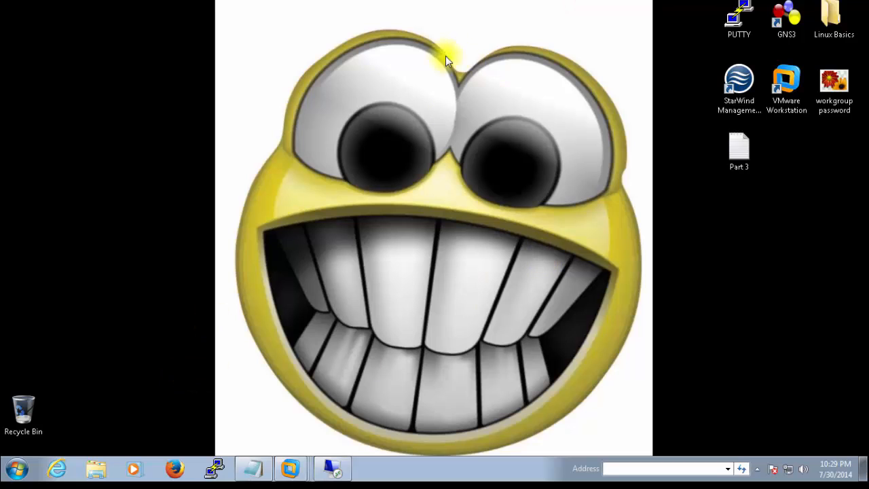
pyautogui.moveTo(445, 187)
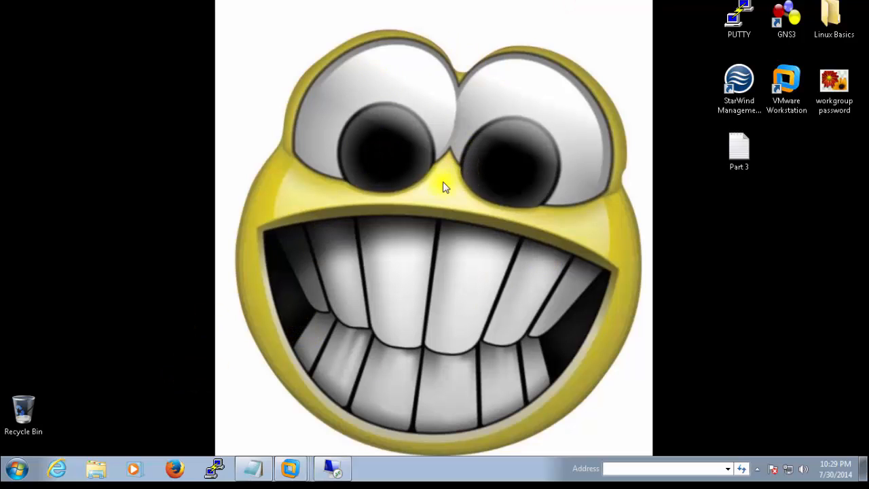
# Step: Launch StarWind Management Console and select MINIESX (192.168.0.102)
pyautogui.click(371, 469)
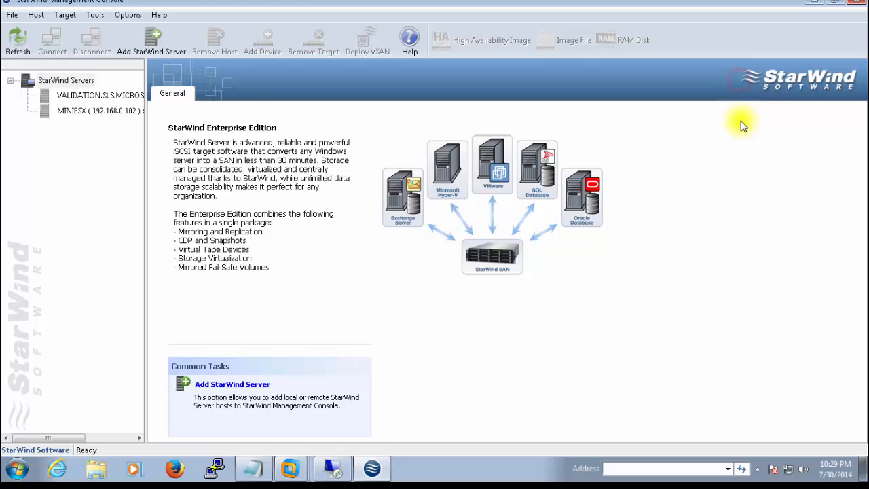
pyautogui.click(100, 111)
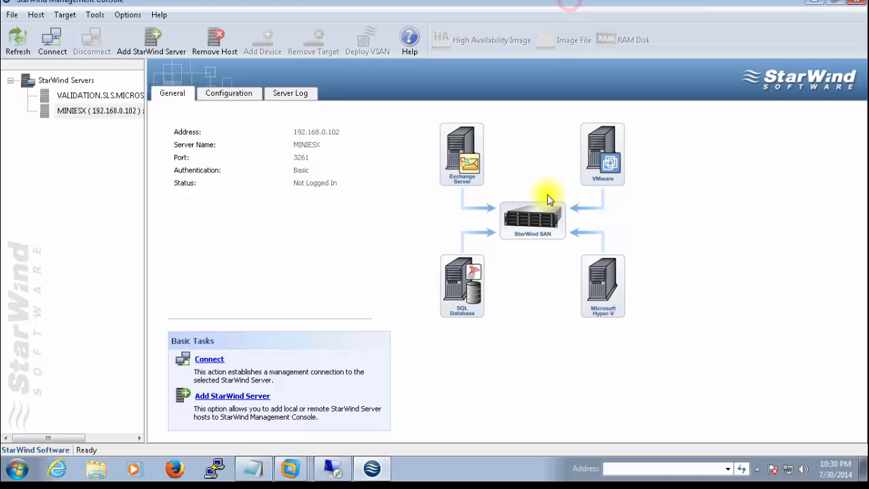
# Step: Connect to MINIESX, expand it and open its Targets list
pyautogui.click(100, 109)
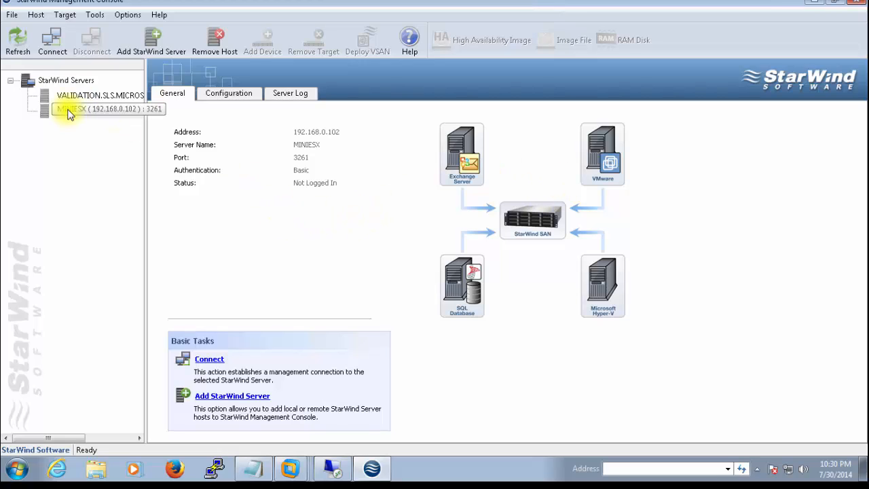
pyautogui.click(99, 110)
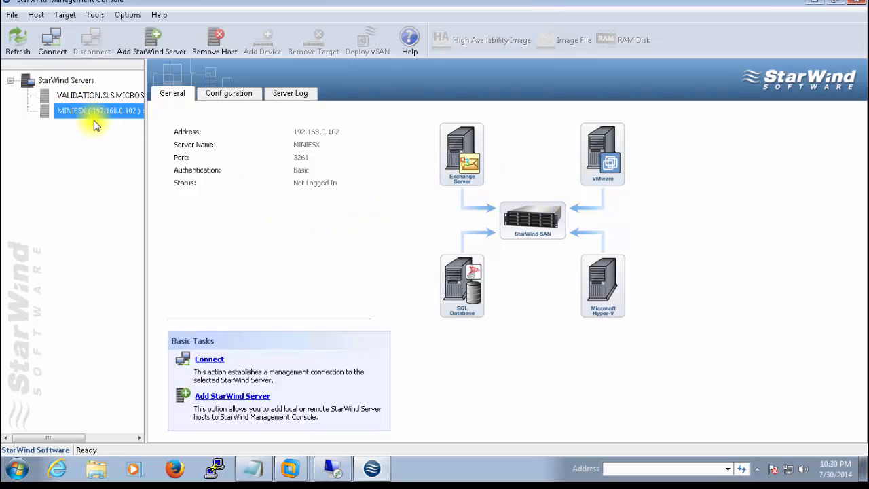
pyautogui.click(52, 40)
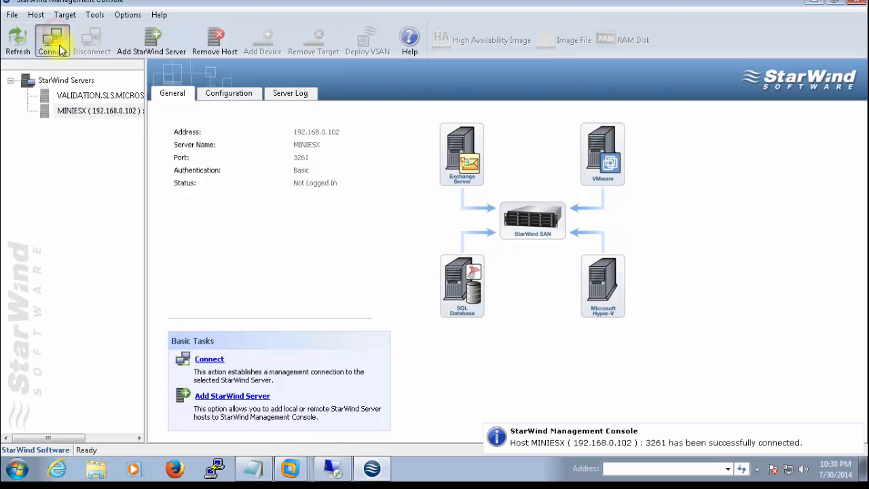
pyautogui.click(100, 111)
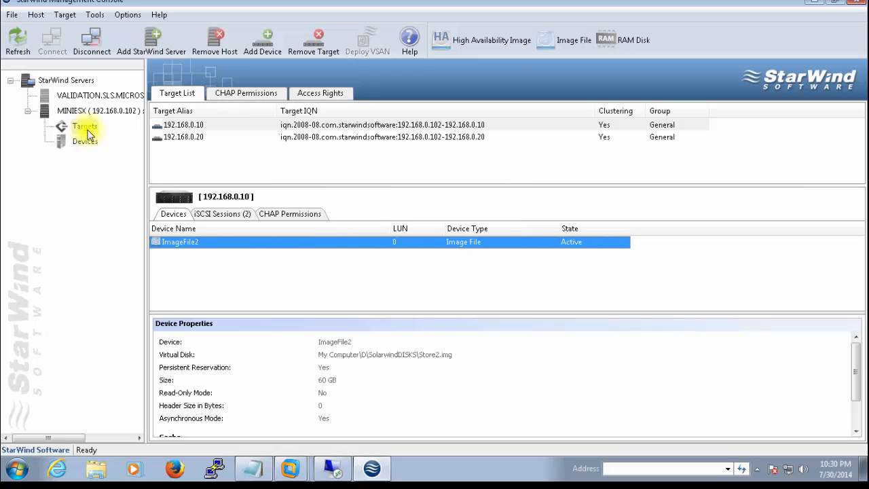
pyautogui.click(85, 126)
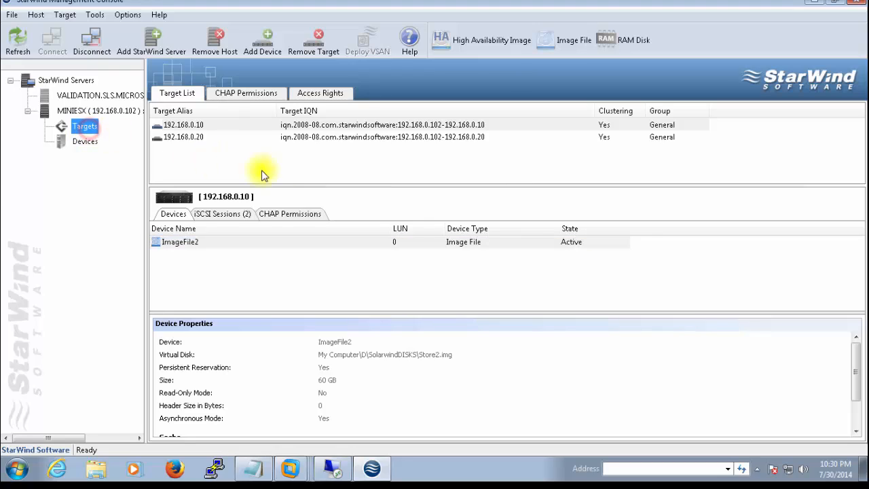
pyautogui.moveTo(282, 170)
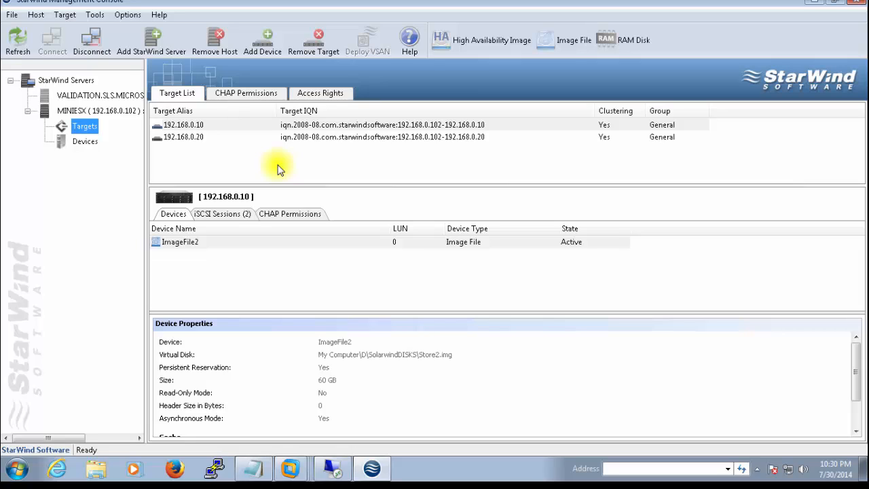
pyautogui.moveTo(210, 162)
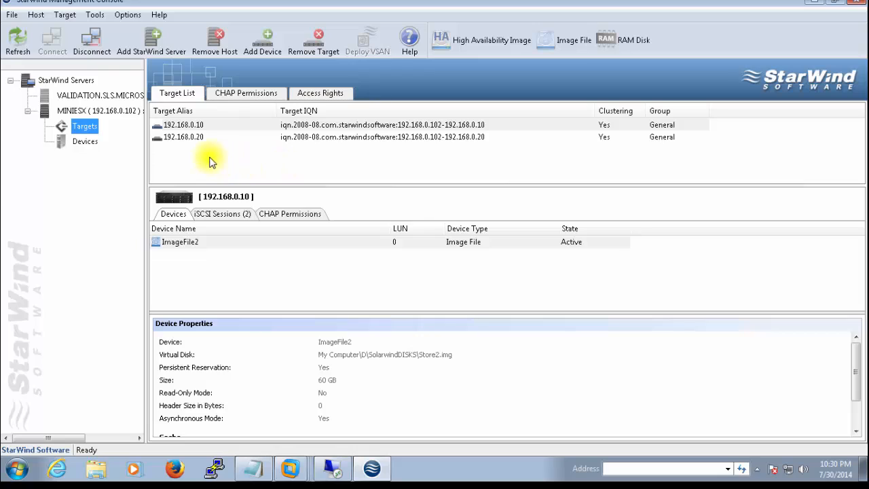
pyautogui.moveTo(206, 149)
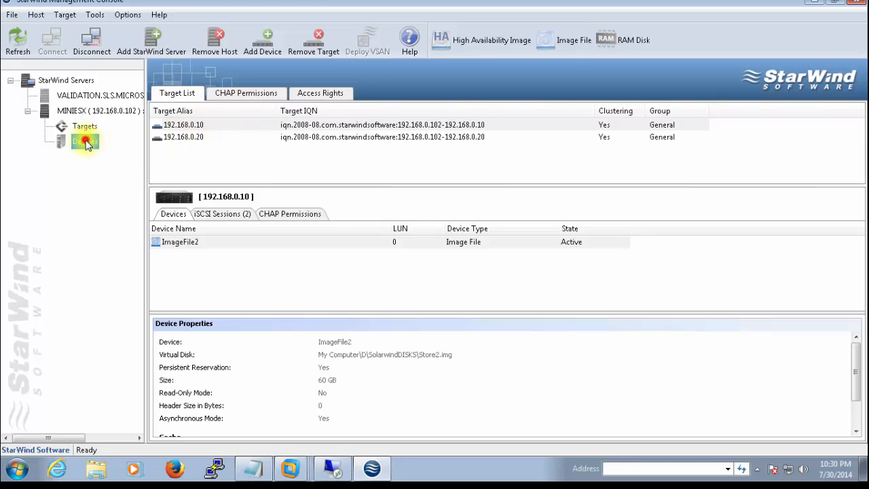
# Step: Start Add Device from Devices, choosing Virtual Hard Disk, Image File, and Create new virtual disk
pyautogui.click(85, 141)
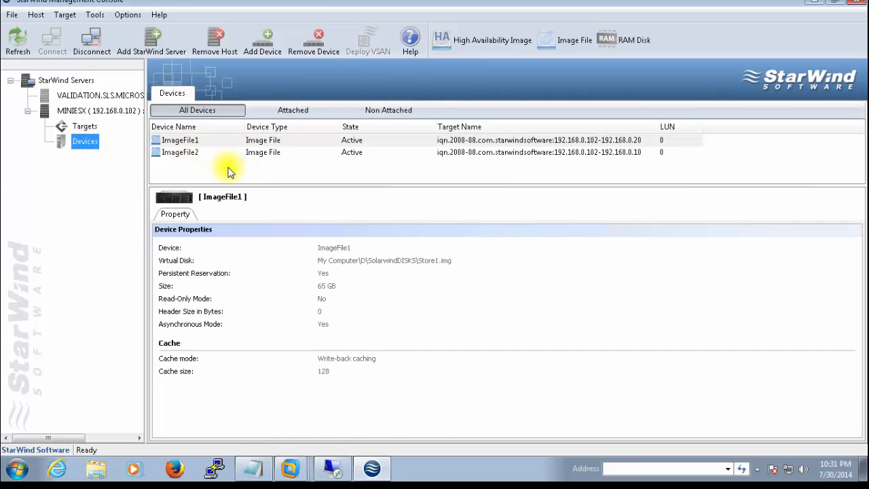
pyautogui.rightClick(180, 140)
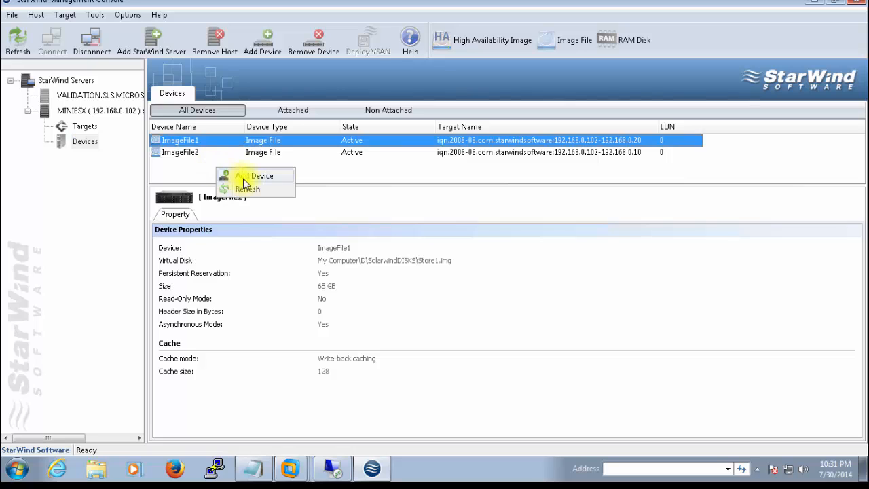
pyautogui.click(262, 176)
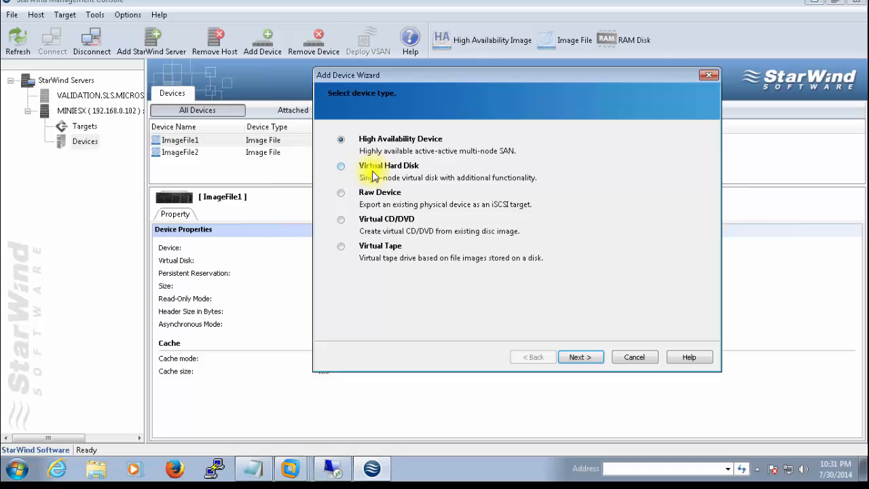
pyautogui.click(340, 166)
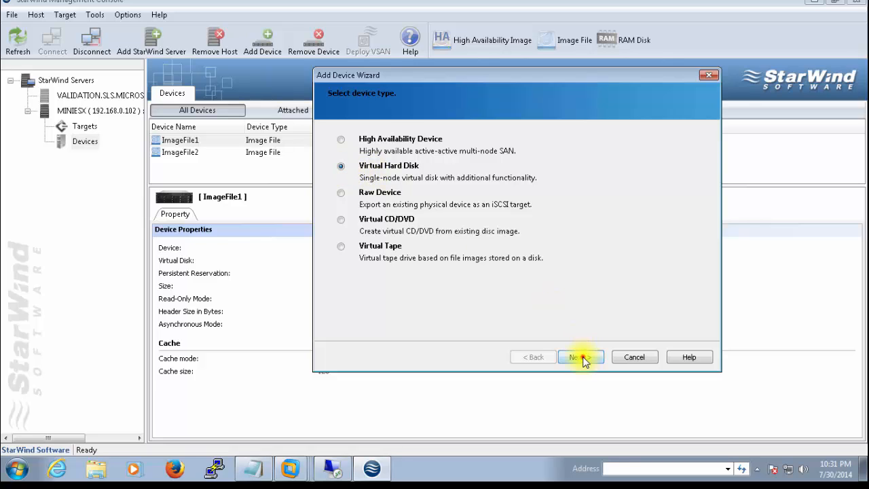
pyautogui.click(580, 357)
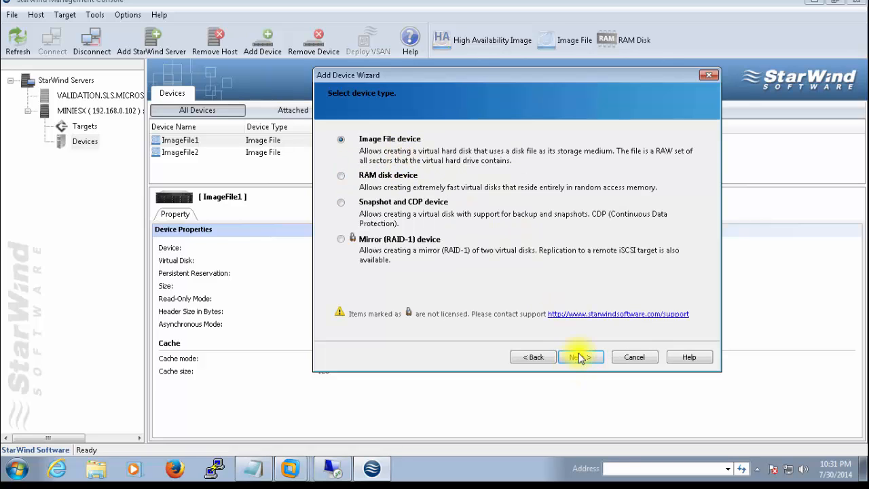
pyautogui.click(579, 356)
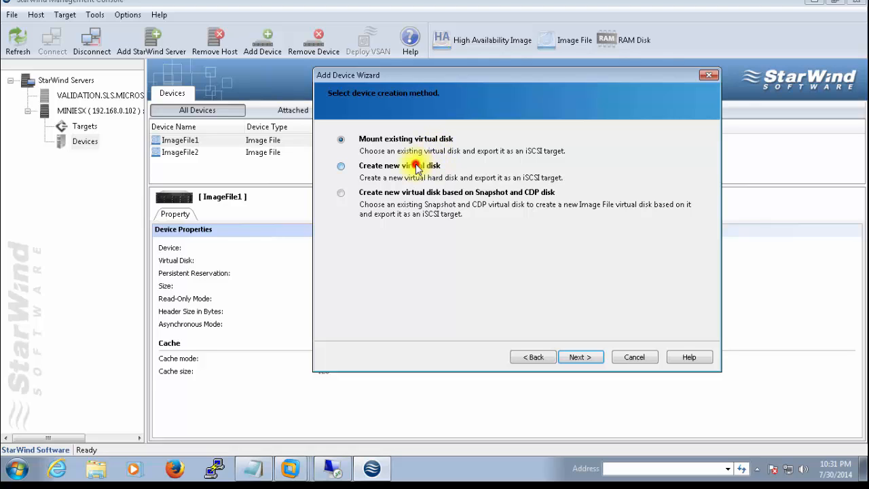
pyautogui.click(341, 166)
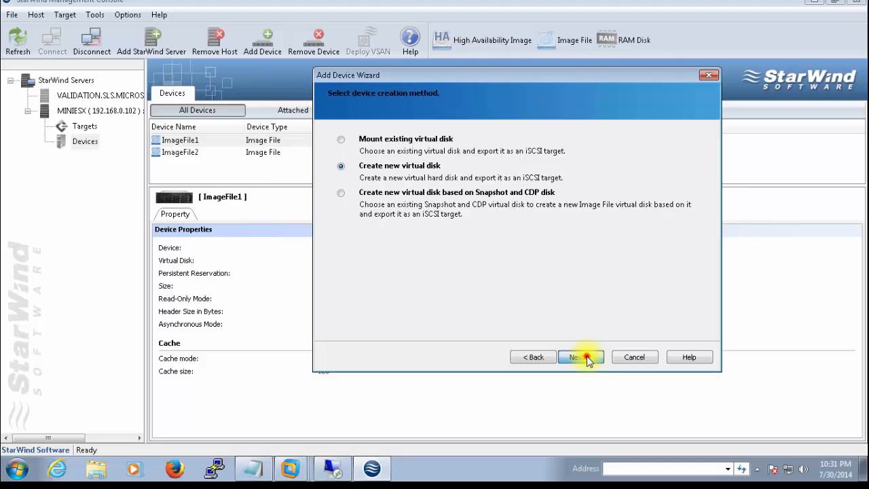
pyautogui.click(577, 356)
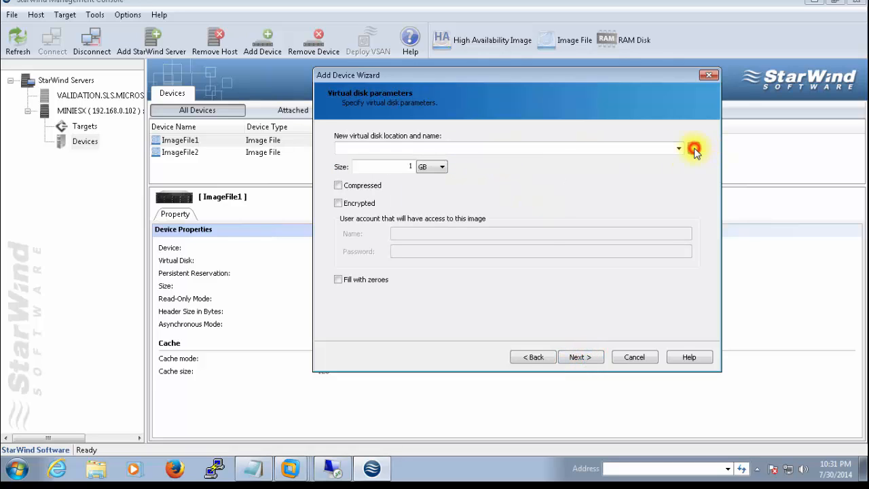
# Step: Point the new 1 GB disk's file location to Store3 in D:\SolarwindDISKS
pyautogui.click(679, 148)
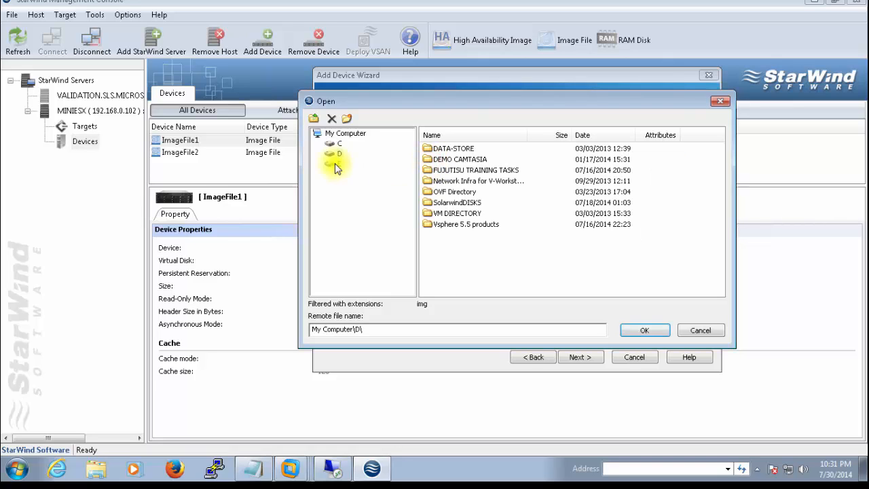
pyautogui.click(332, 154)
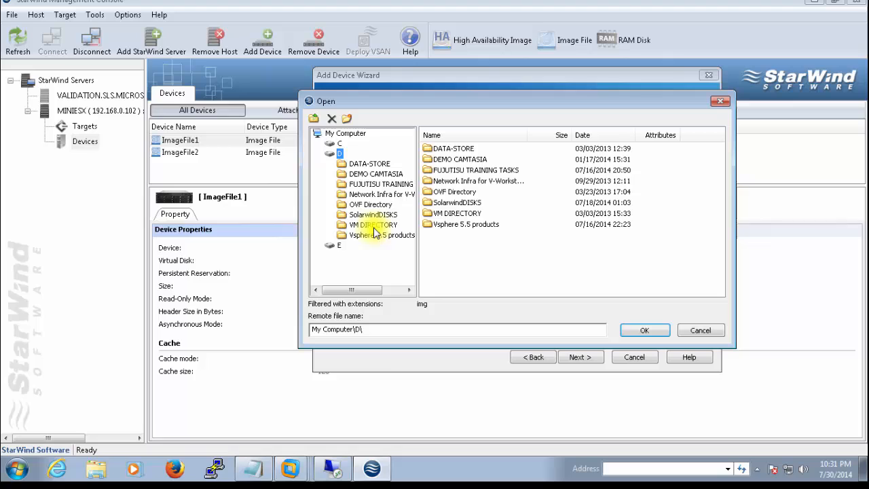
pyautogui.doubleClick(371, 204)
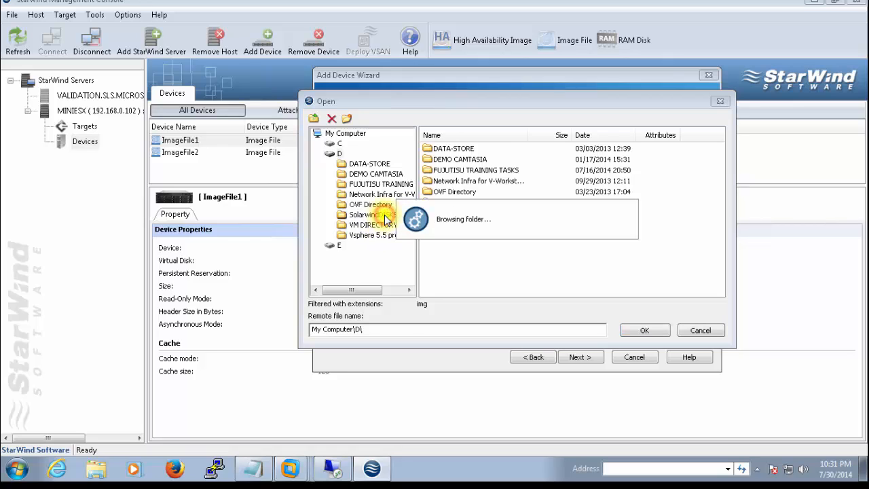
pyautogui.doubleClick(373, 214)
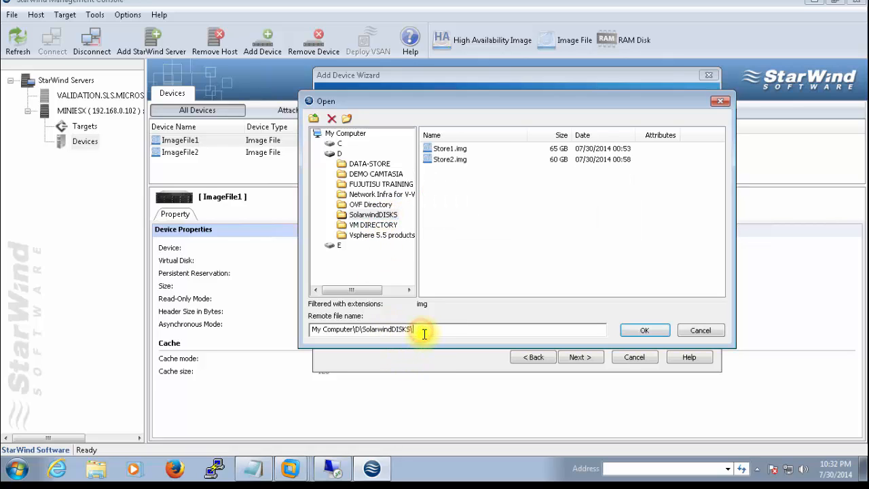
pyautogui.write('\\Store3.img')
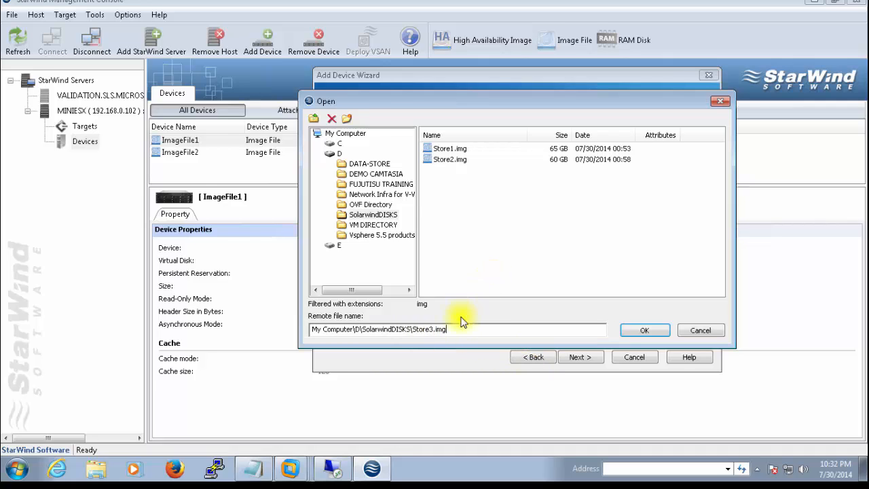
pyautogui.press('BackSpace')
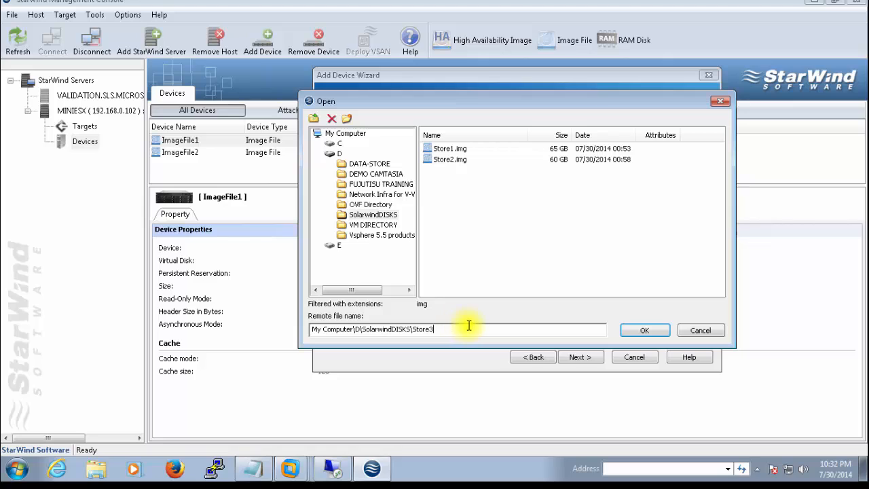
pyautogui.click(644, 330)
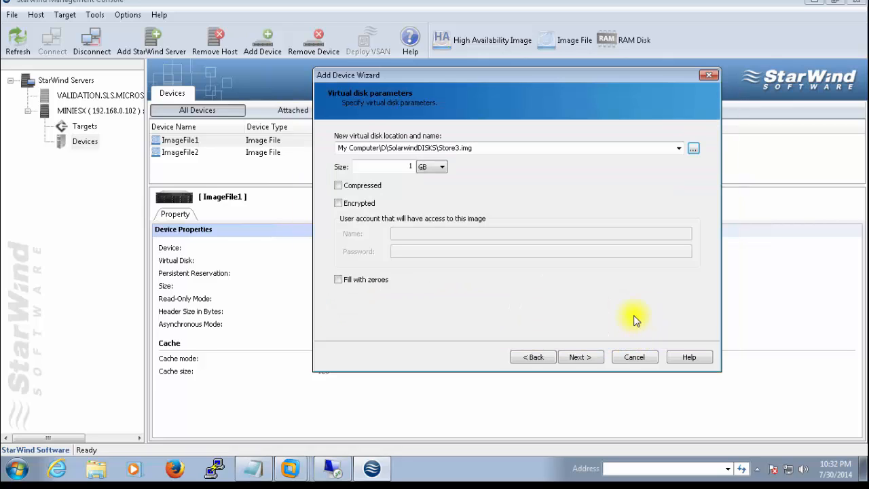
# Step: Add the .img extension to the disk file name after the cannot-be-created error
pyautogui.click(577, 357)
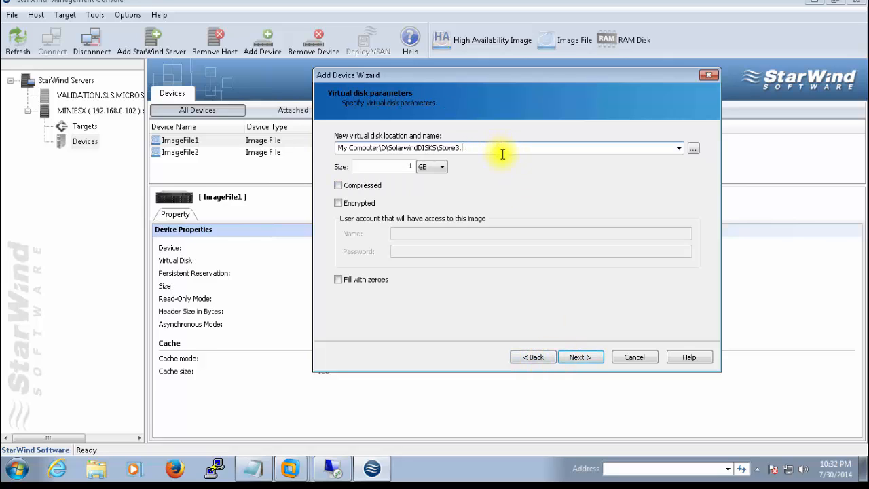
pyautogui.click(576, 357)
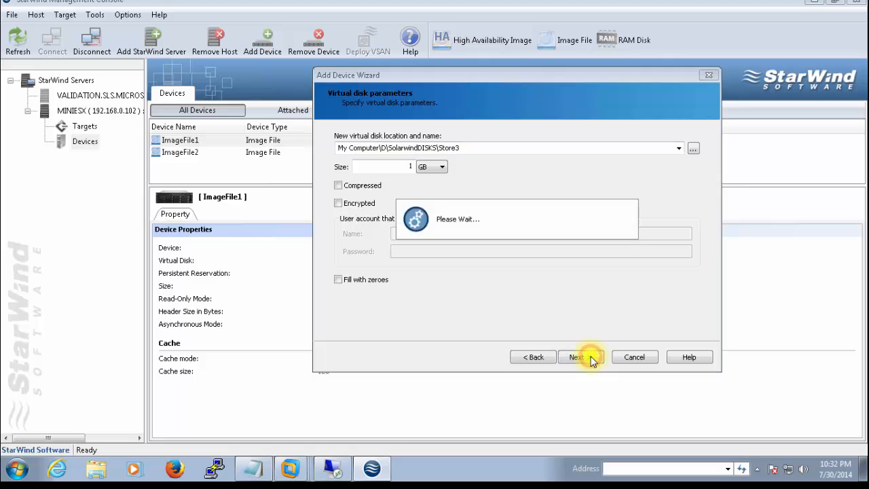
pyautogui.click(575, 357)
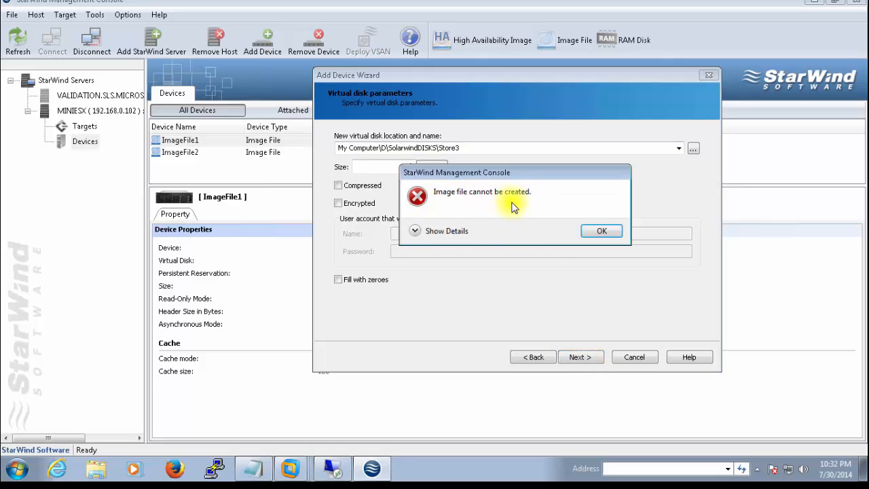
pyautogui.click(601, 231)
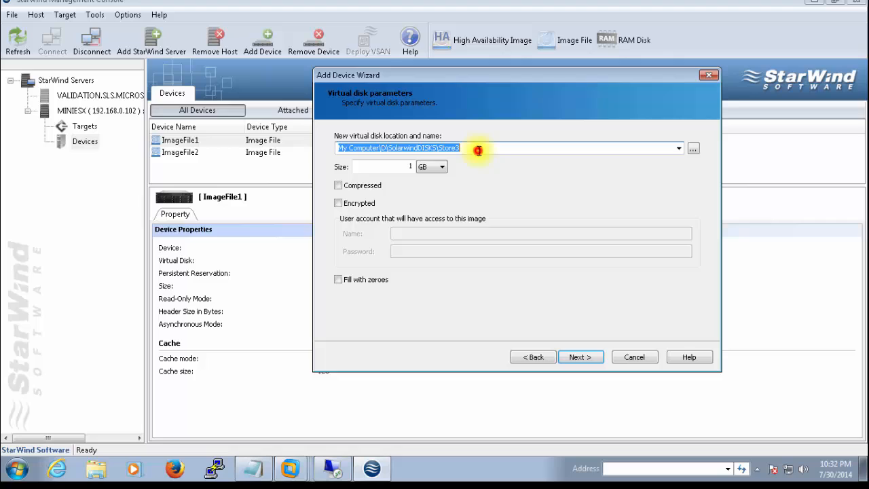
pyautogui.click(465, 148)
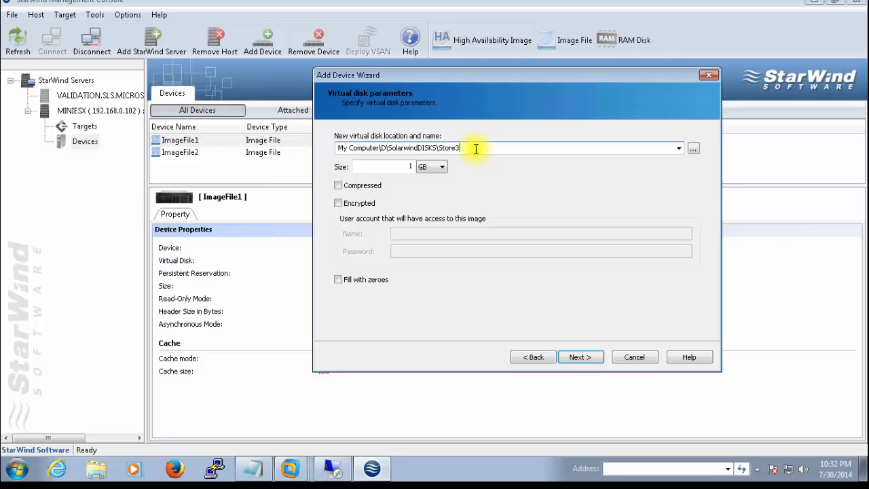
pyautogui.write('.img')
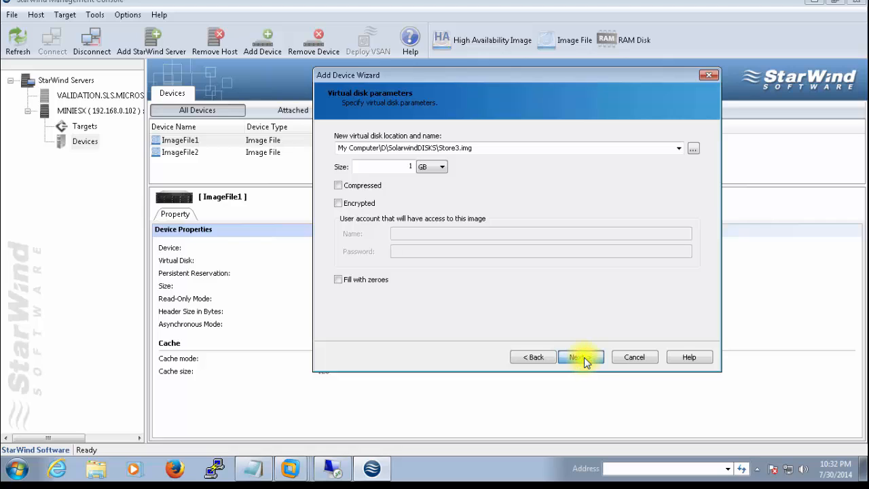
pyautogui.click(581, 356)
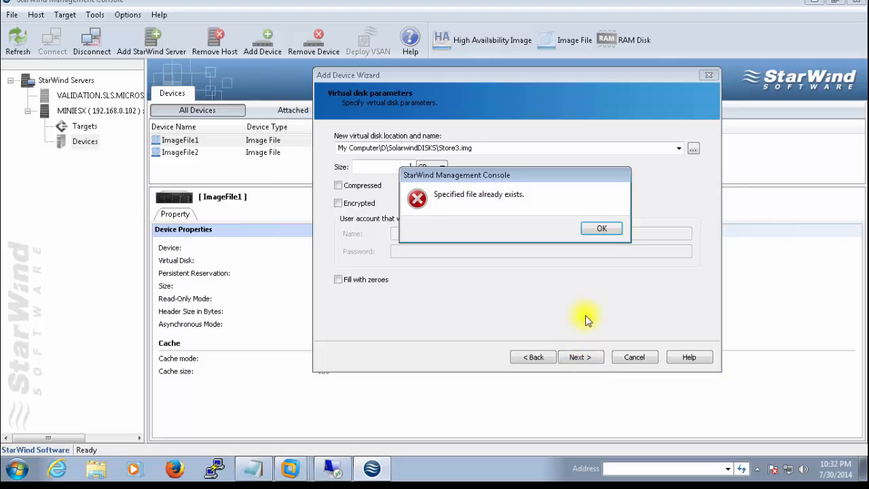
pyautogui.click(601, 228)
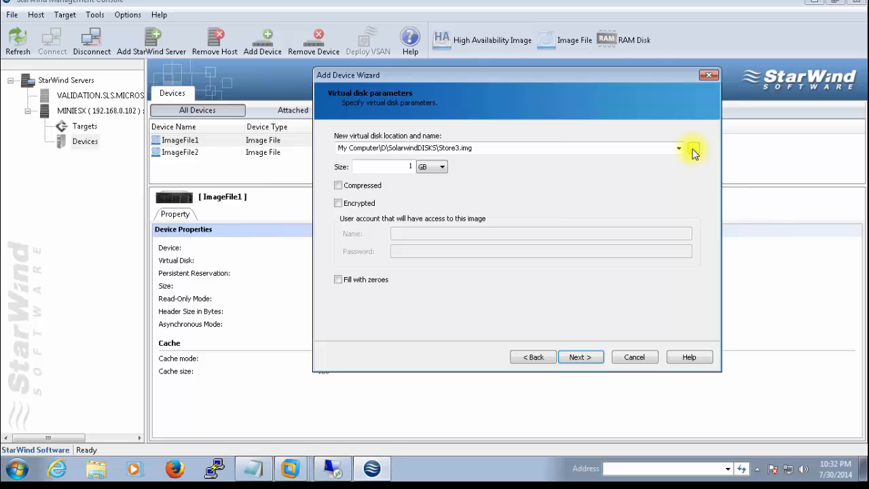
# Step: Re-select store3.img in D:\SolarwindDISKS and advance to the image file device settings
pyautogui.click(693, 148)
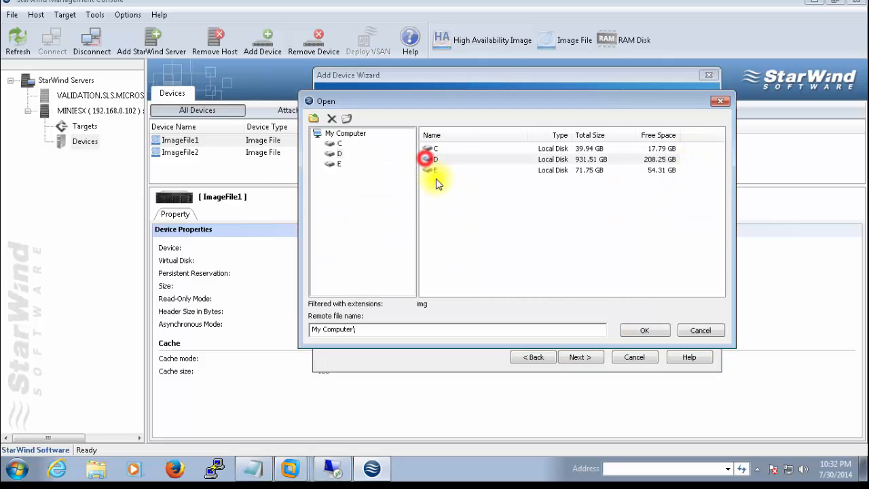
pyautogui.doubleClick(436, 159)
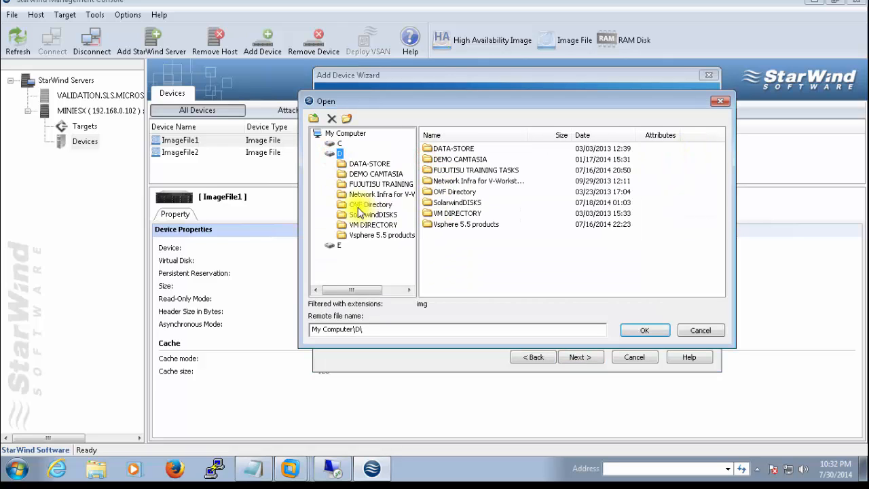
pyautogui.doubleClick(372, 204)
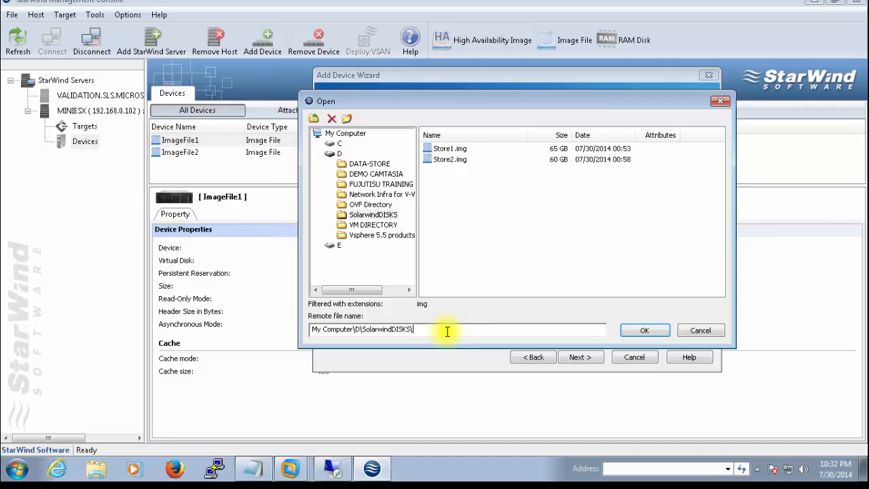
pyautogui.write('store3.img')
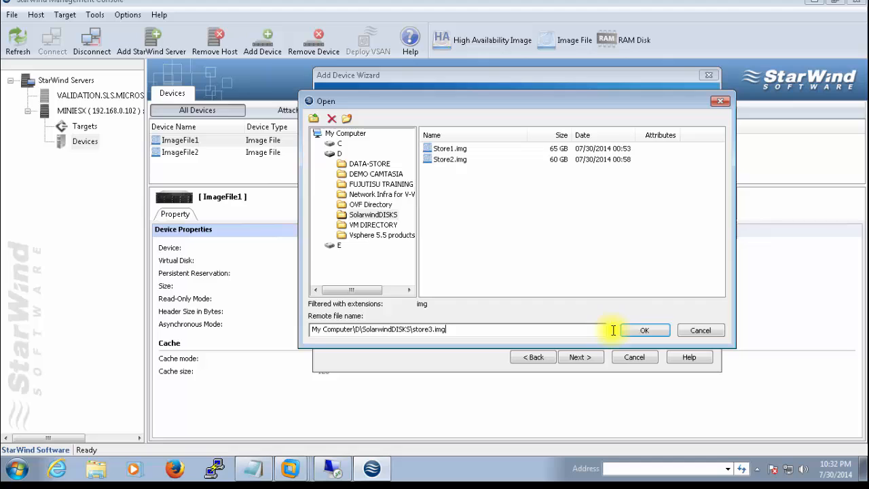
pyautogui.click(644, 330)
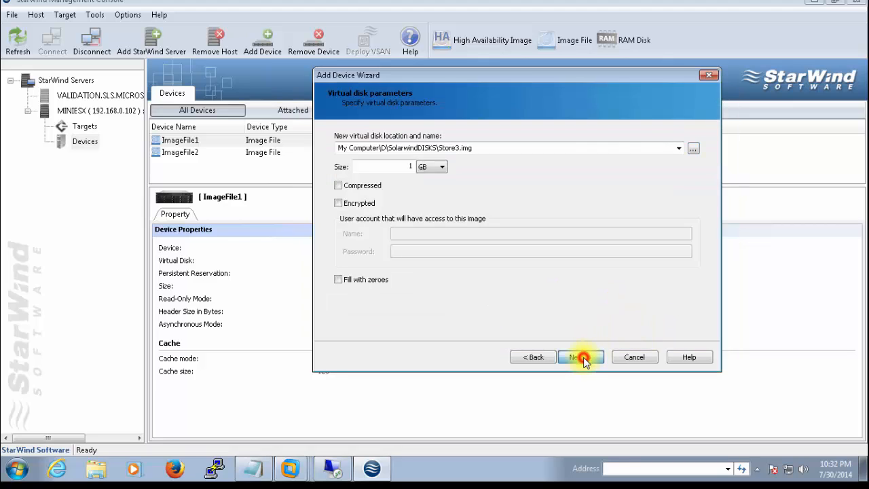
pyautogui.click(580, 357)
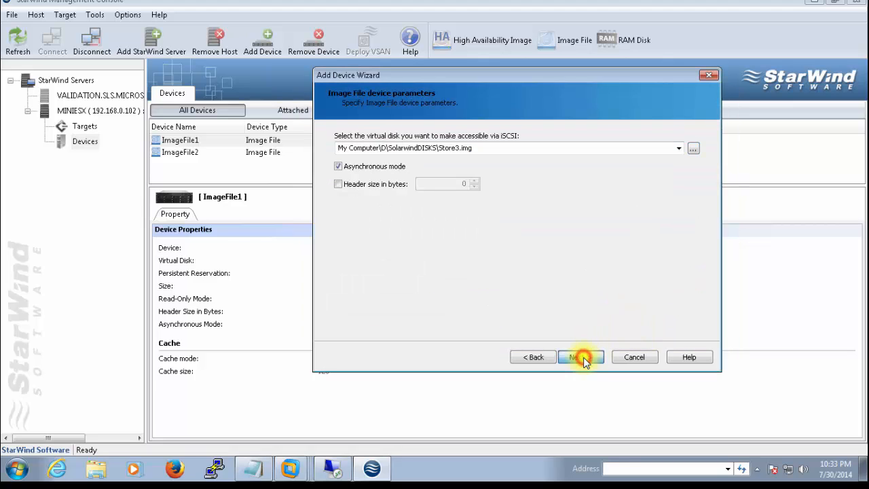
# Step: Set the device's target attachment method to Unassigned
pyautogui.click(581, 356)
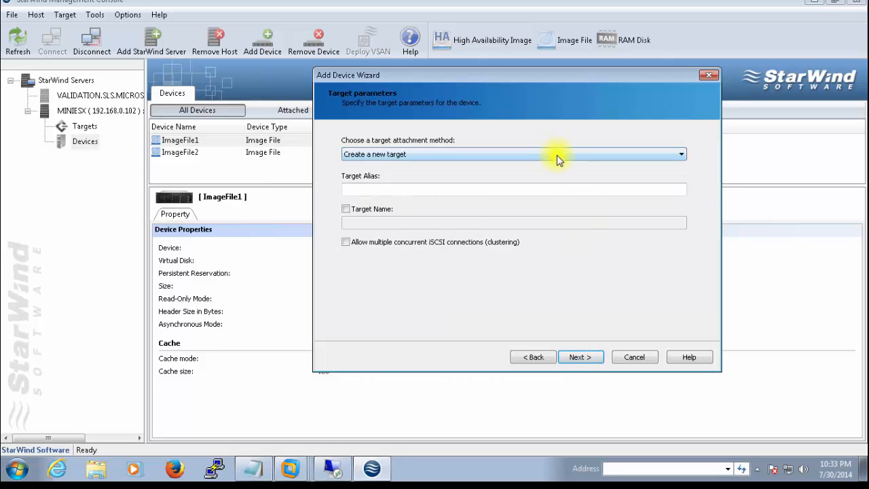
pyautogui.click(681, 154)
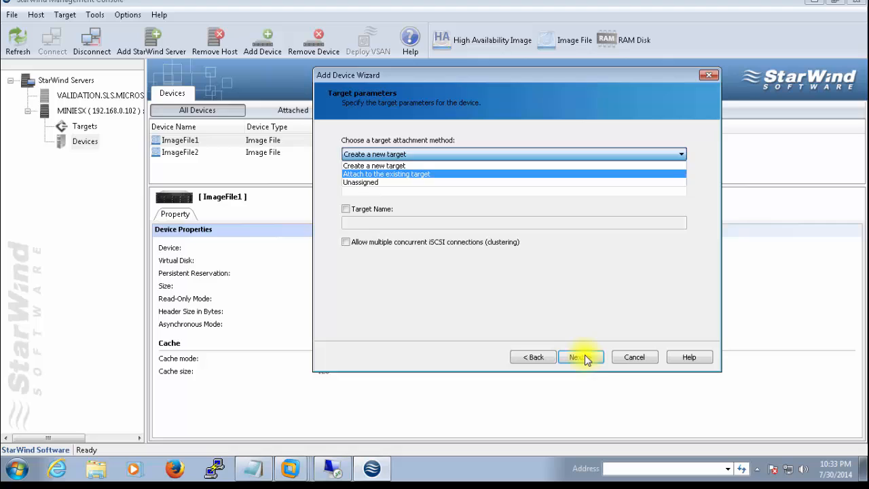
pyautogui.click(375, 165)
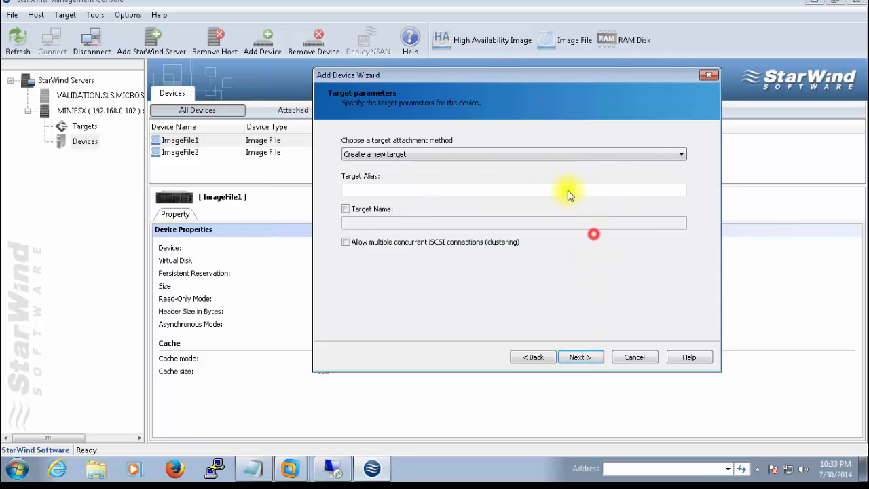
pyautogui.click(514, 154)
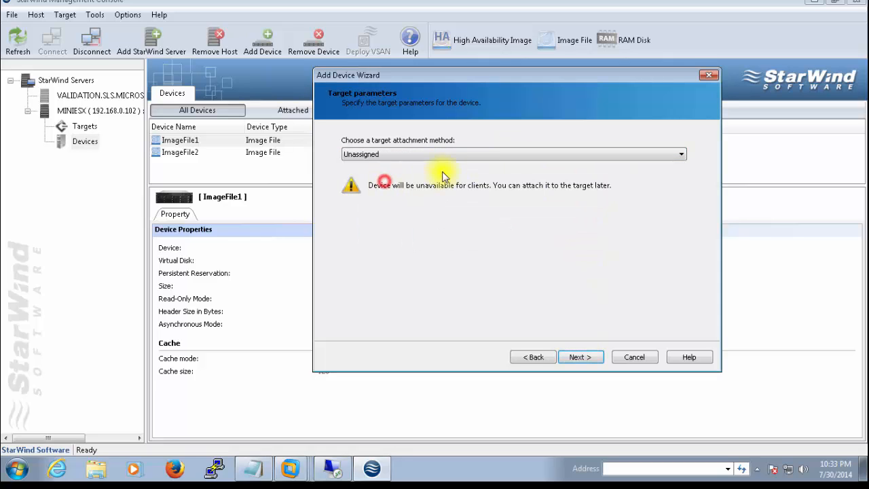
# Step: Create the ImageFile3 device from the summary and close the wizard
pyautogui.click(580, 357)
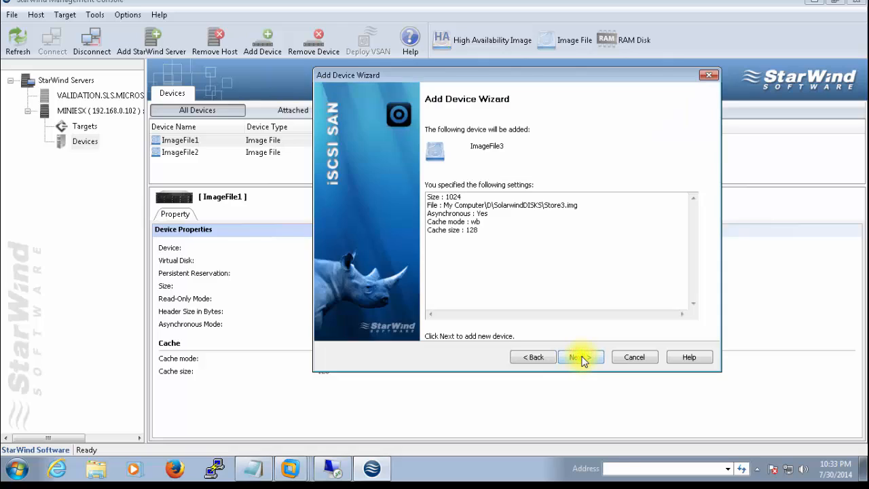
pyautogui.click(580, 356)
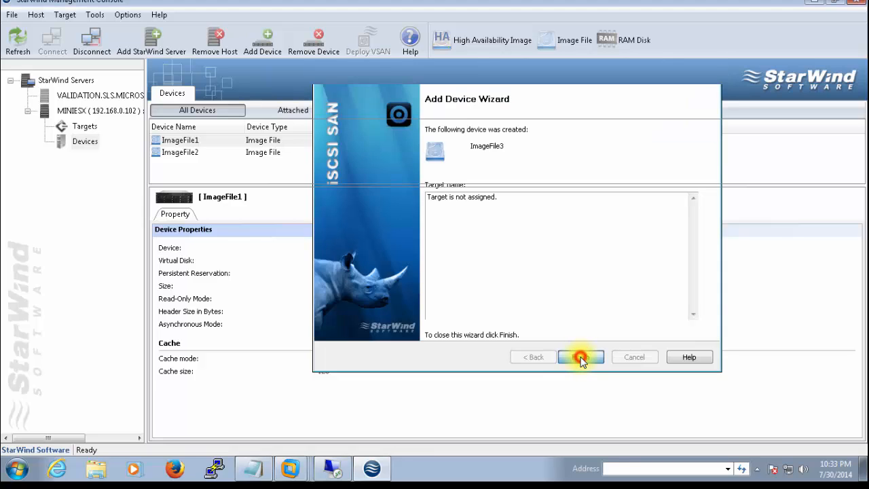
pyautogui.click(581, 357)
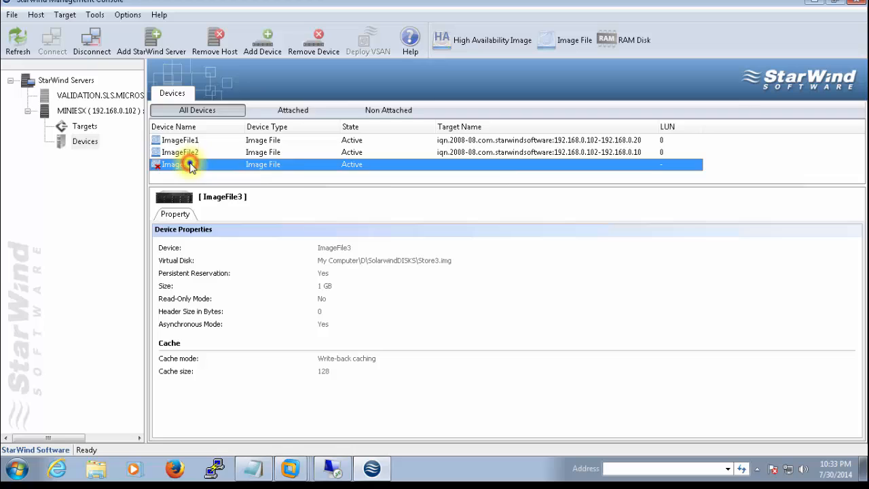
pyautogui.rightClick(192, 165)
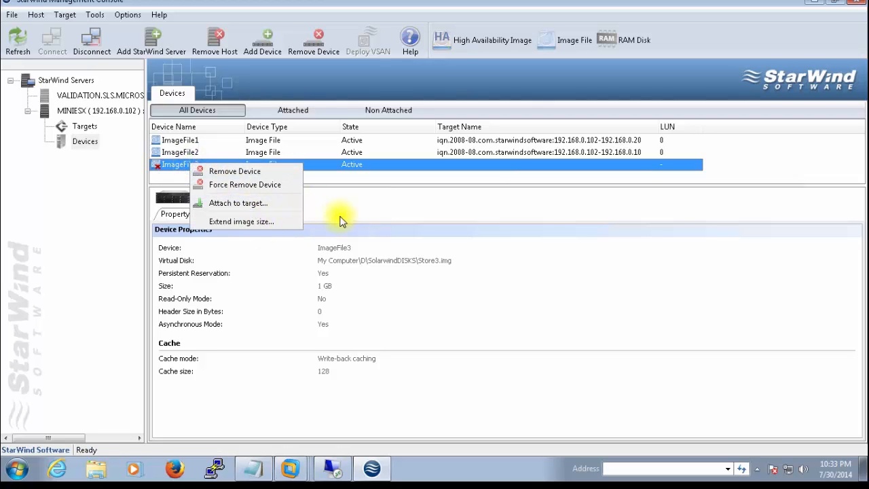
pyautogui.click(418, 217)
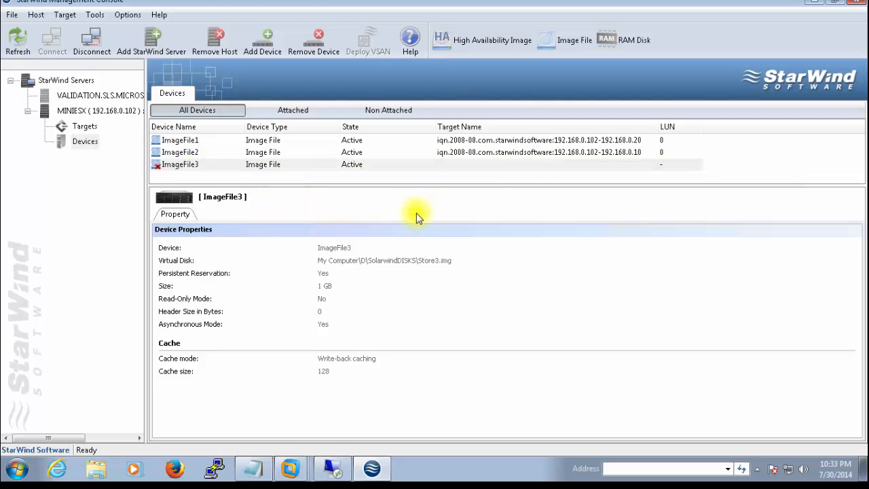